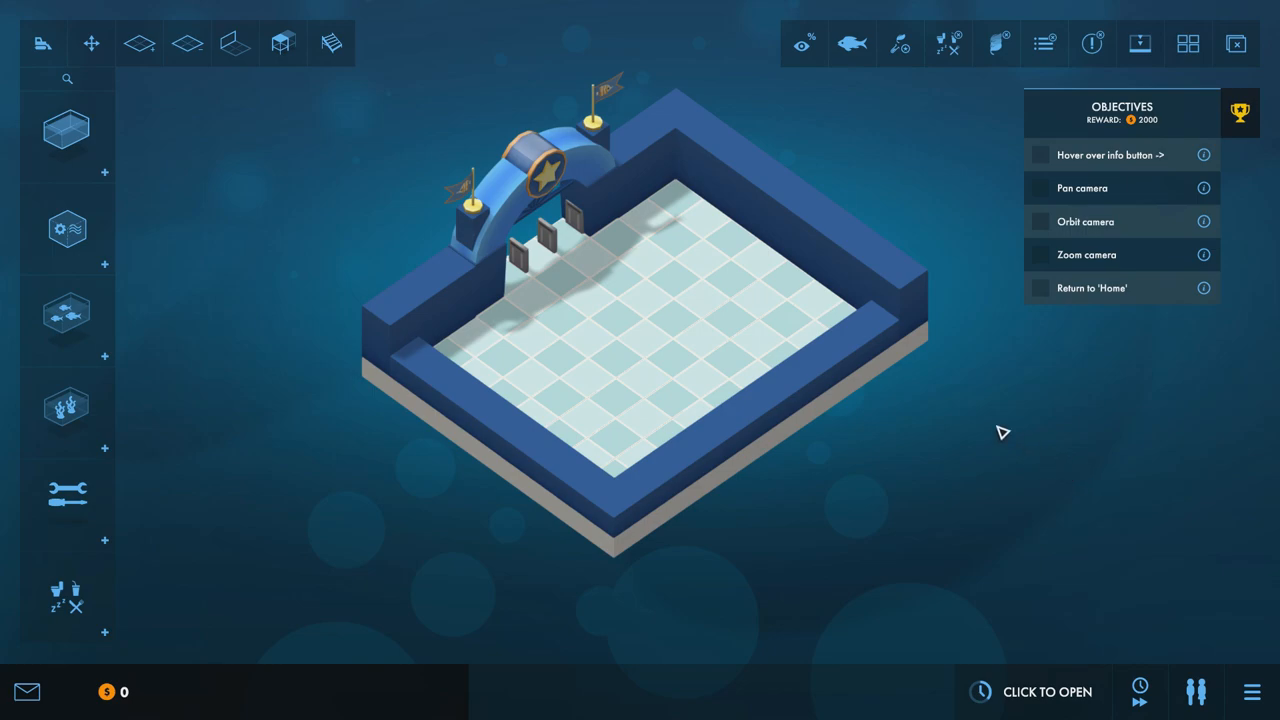
mouse_move(990, 432)
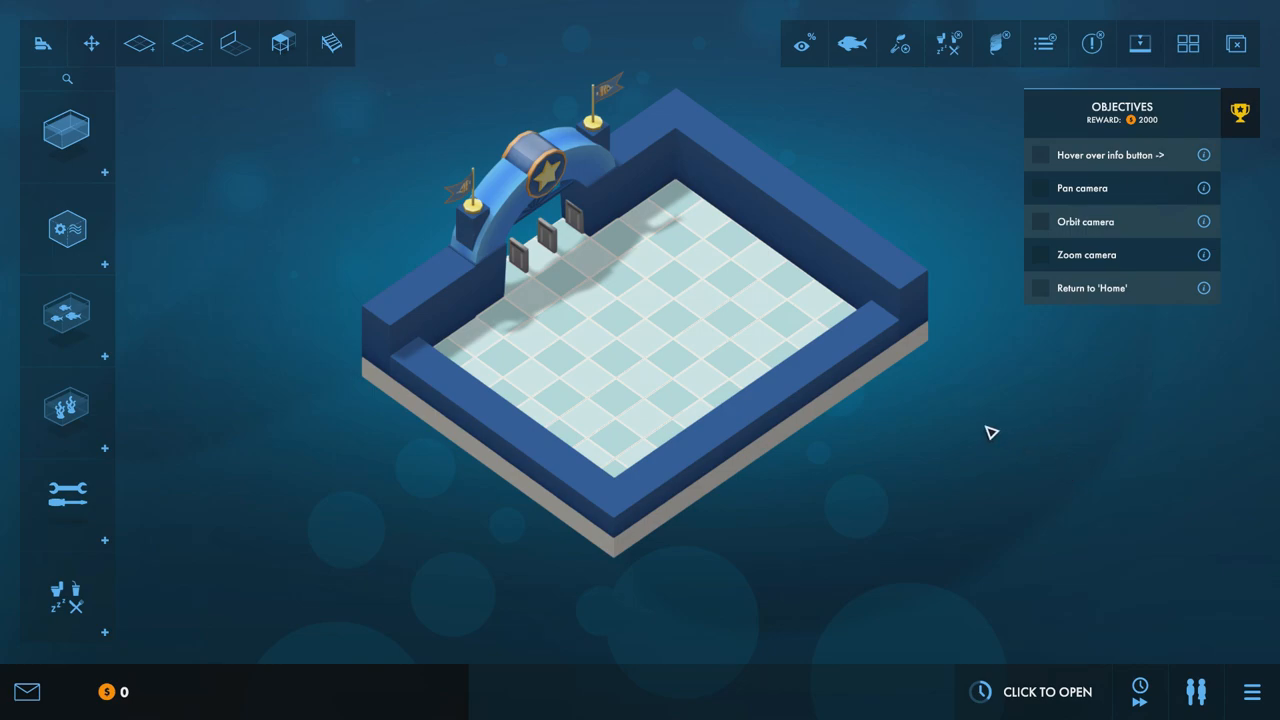
mouse_move(950, 428)
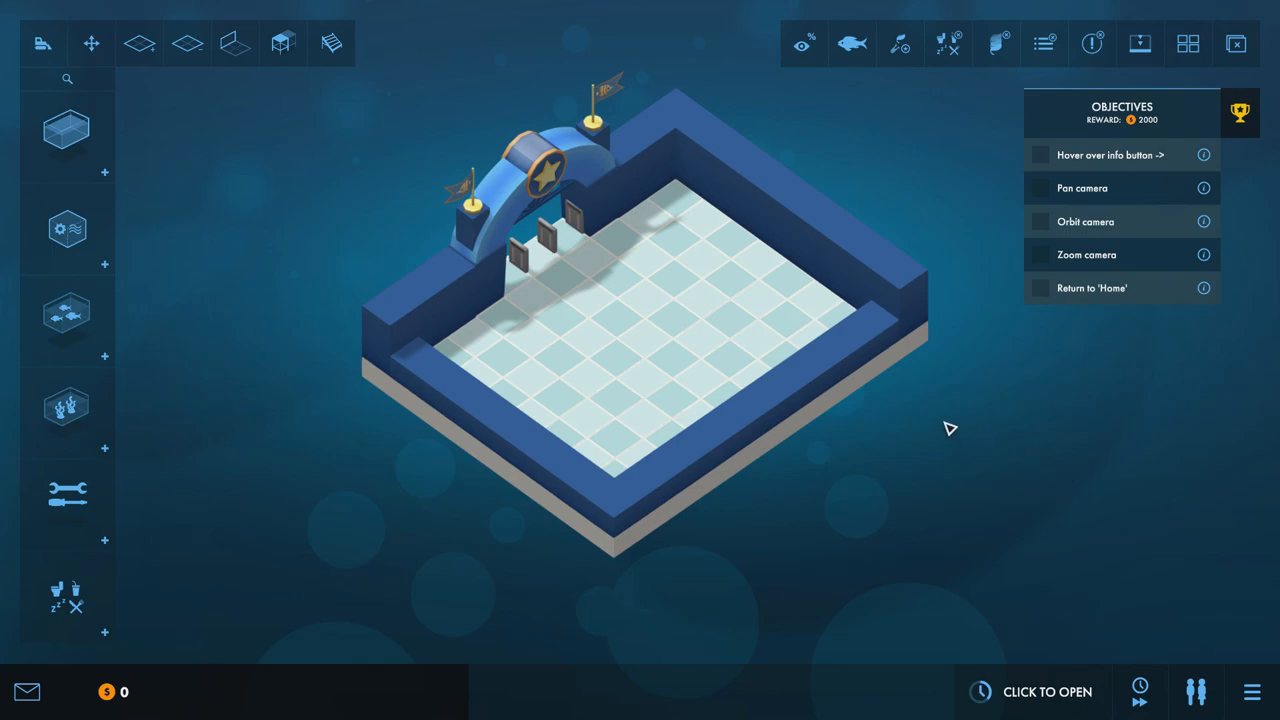
mouse_move(858, 392)
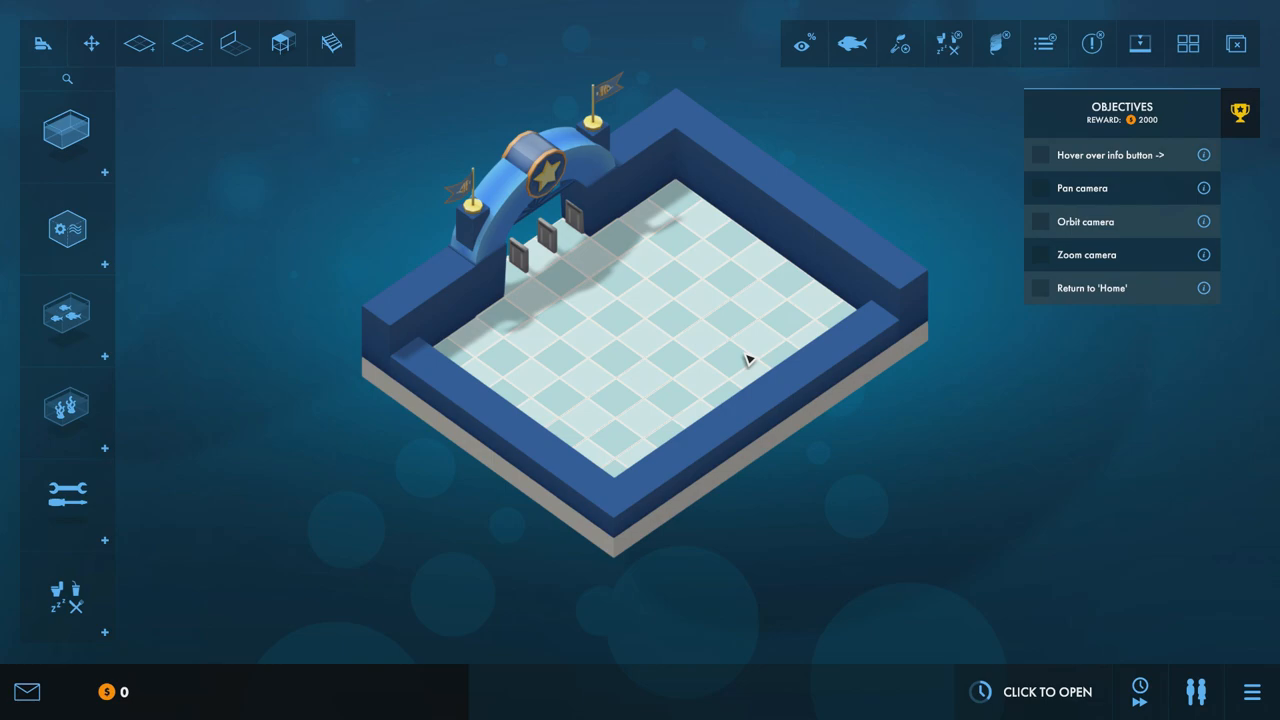
mouse_move(756, 238)
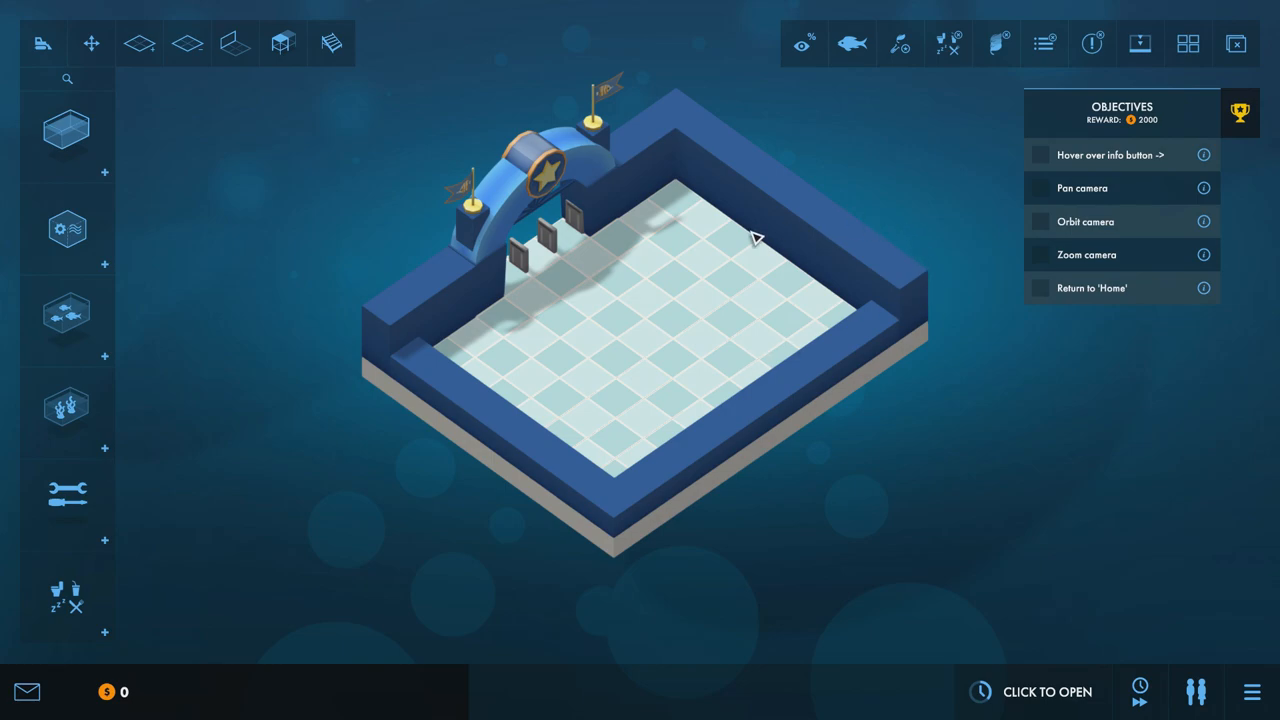
mouse_move(1012, 180)
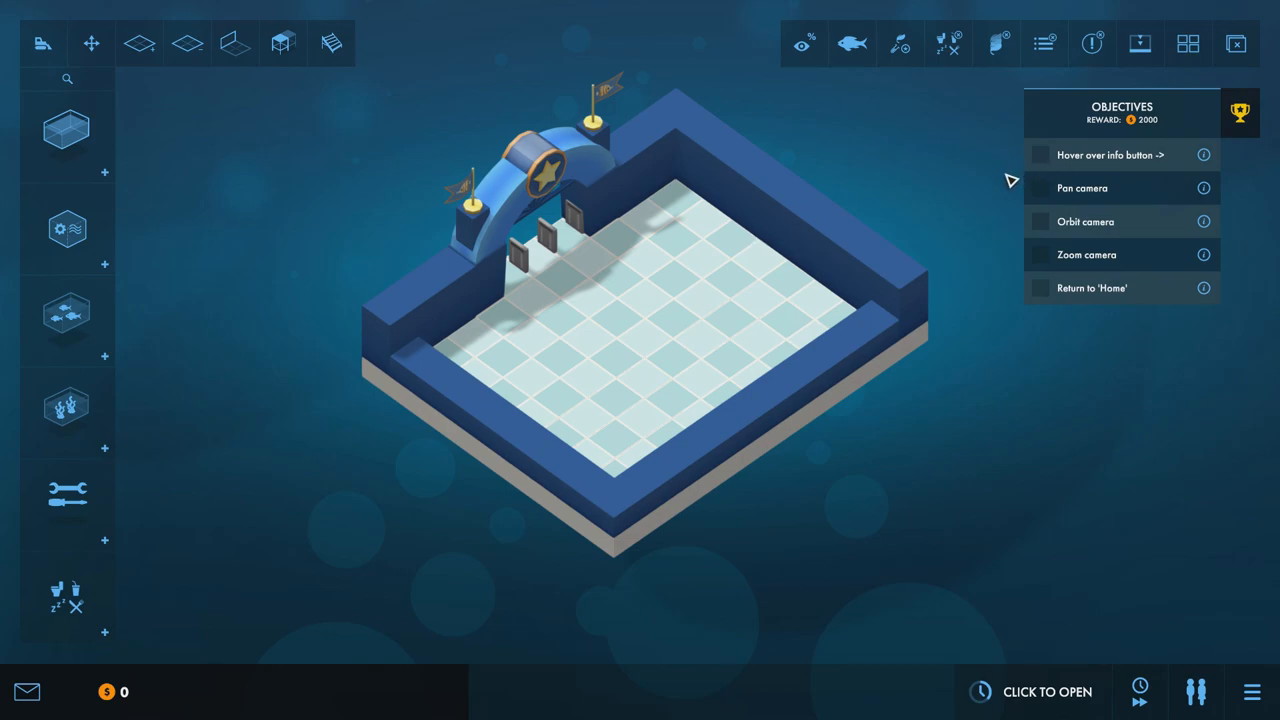
mouse_move(948, 298)
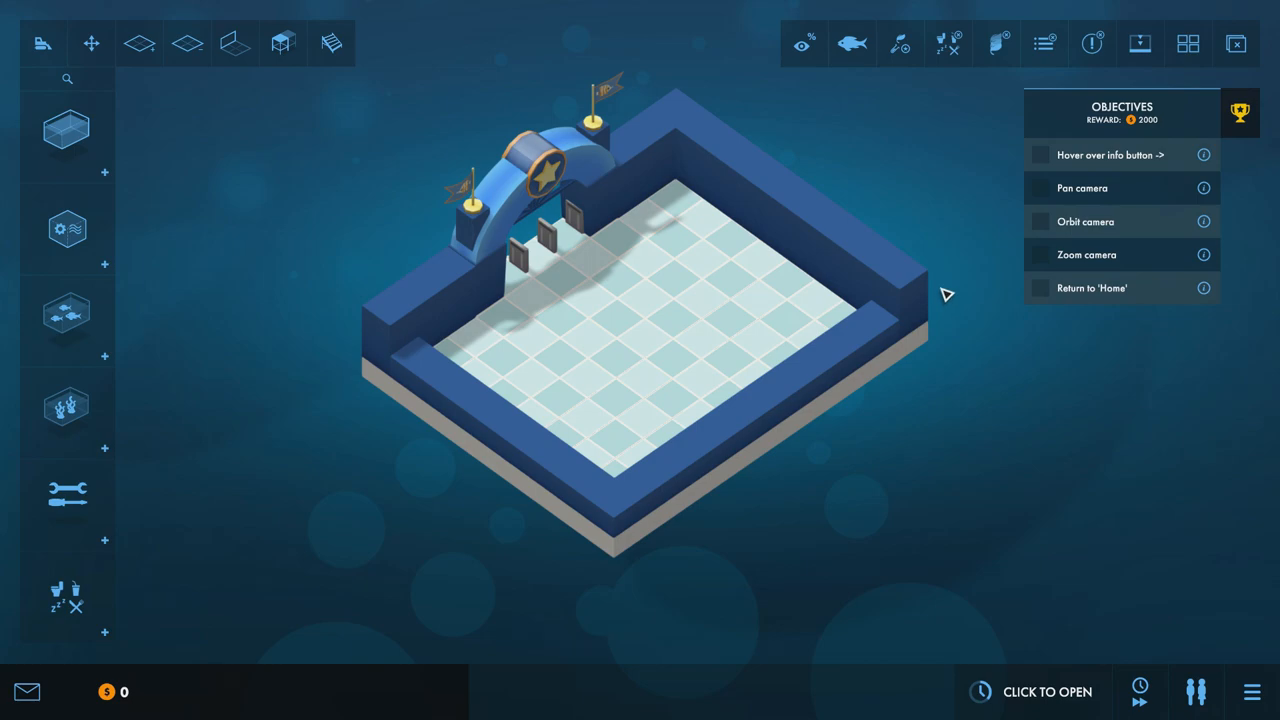
mouse_move(864, 280)
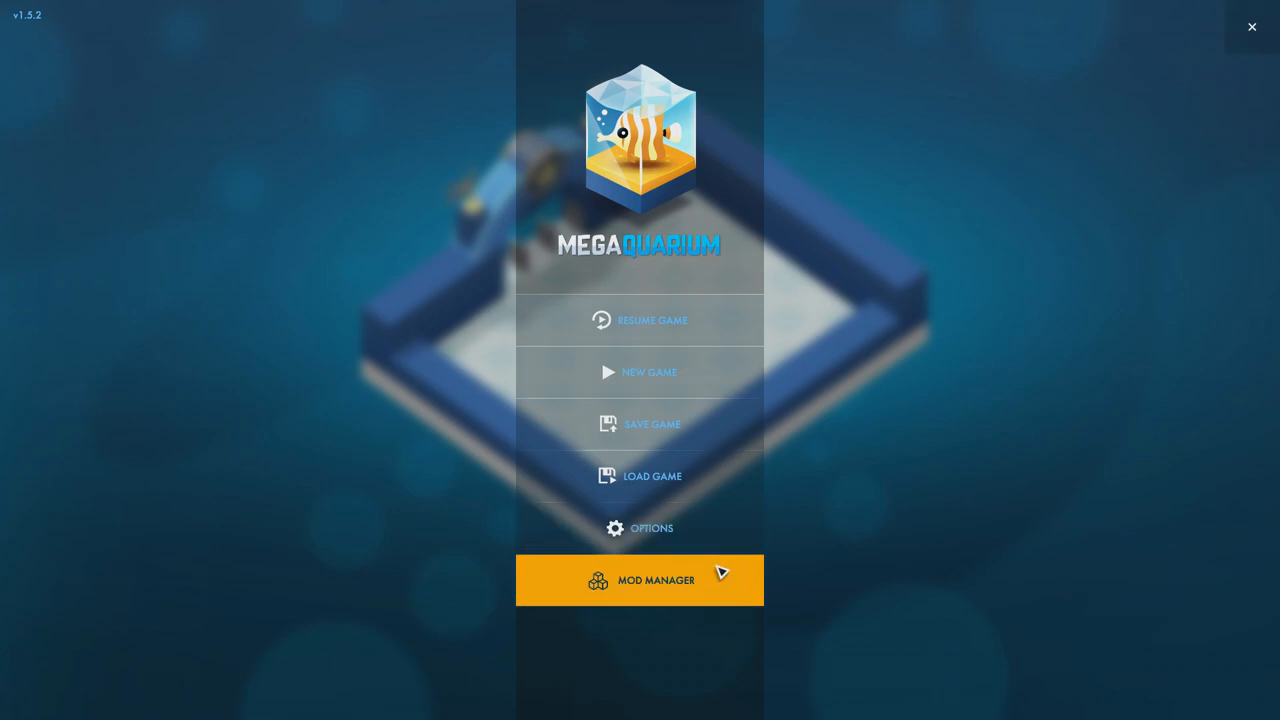
Open the Mod Manager to reach the Select Mods screen with its empty mod list.
click(640, 580)
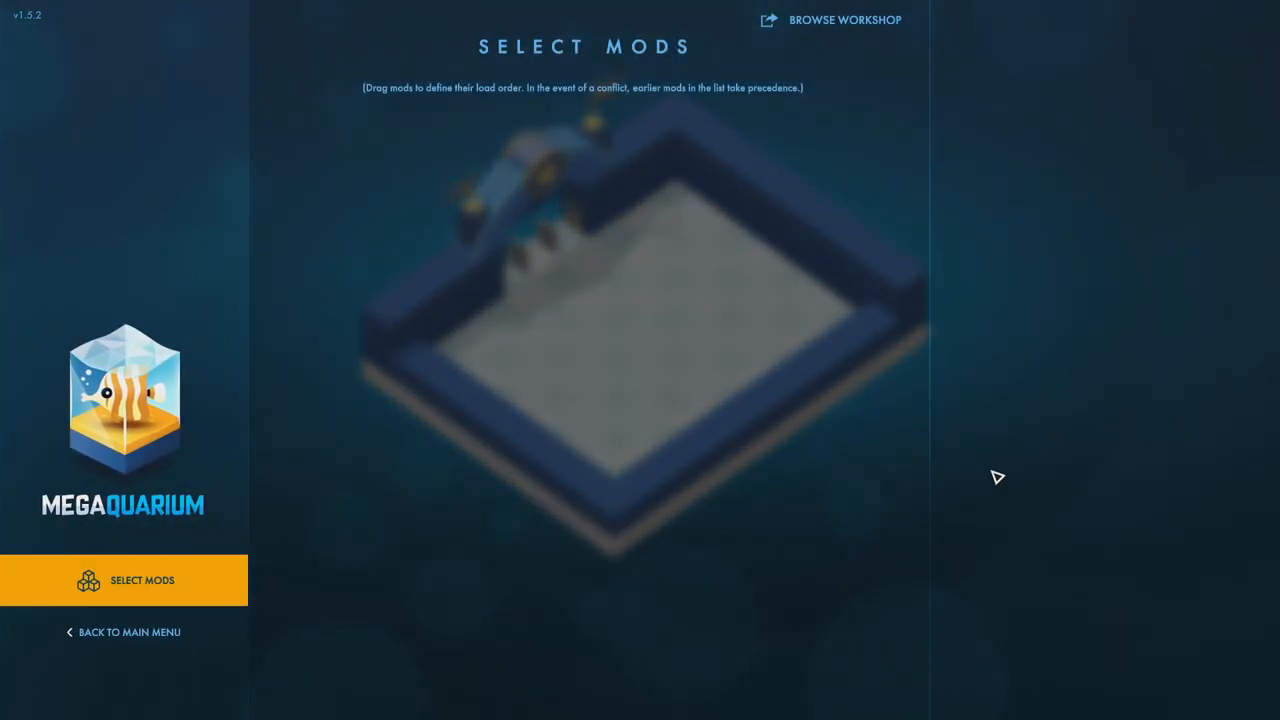
mouse_move(850, 272)
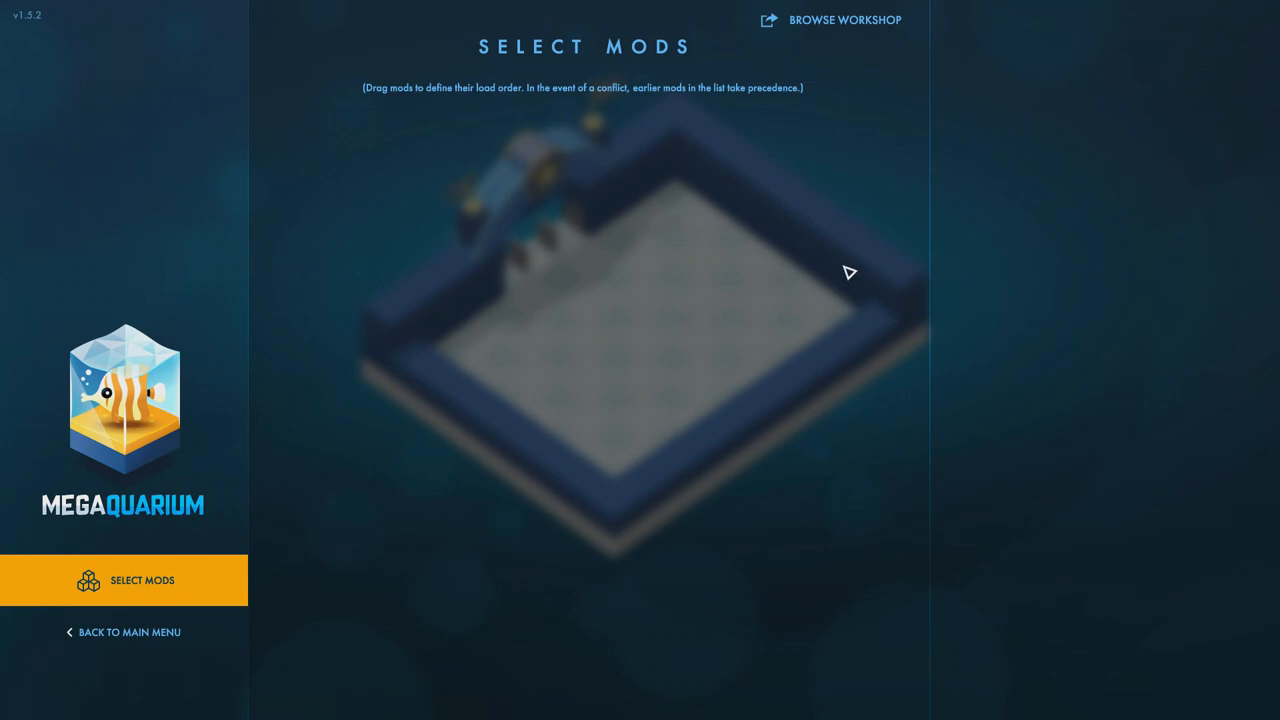
mouse_move(856, 198)
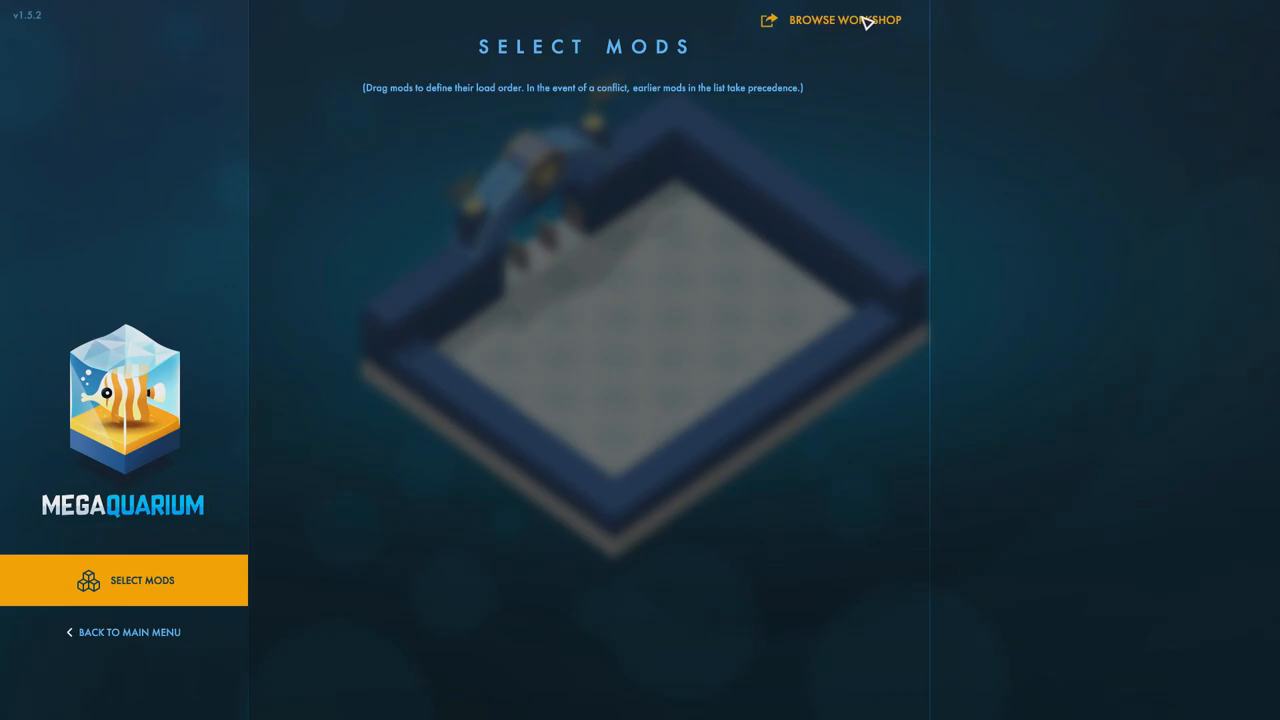
Open the Megaquarium Steam Workshop and look over the Most Popular mods.
click(844, 20)
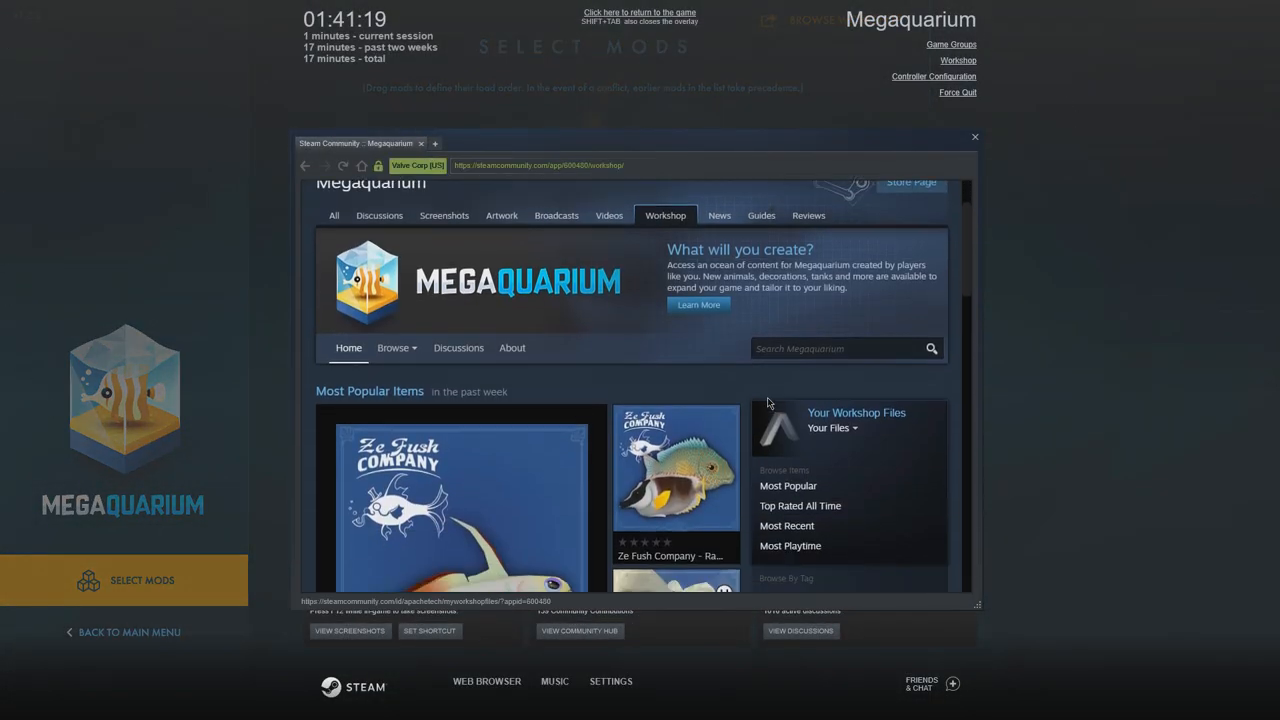
scroll(down, 3)
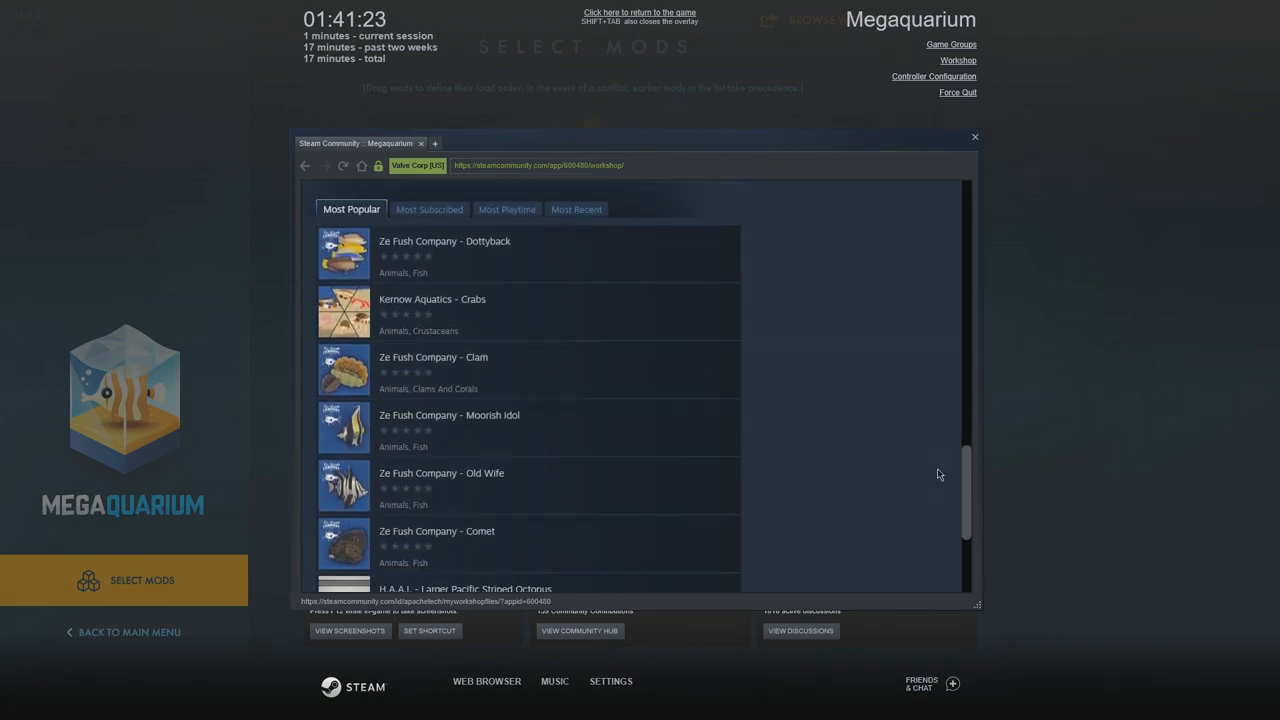
scroll(down, 3)
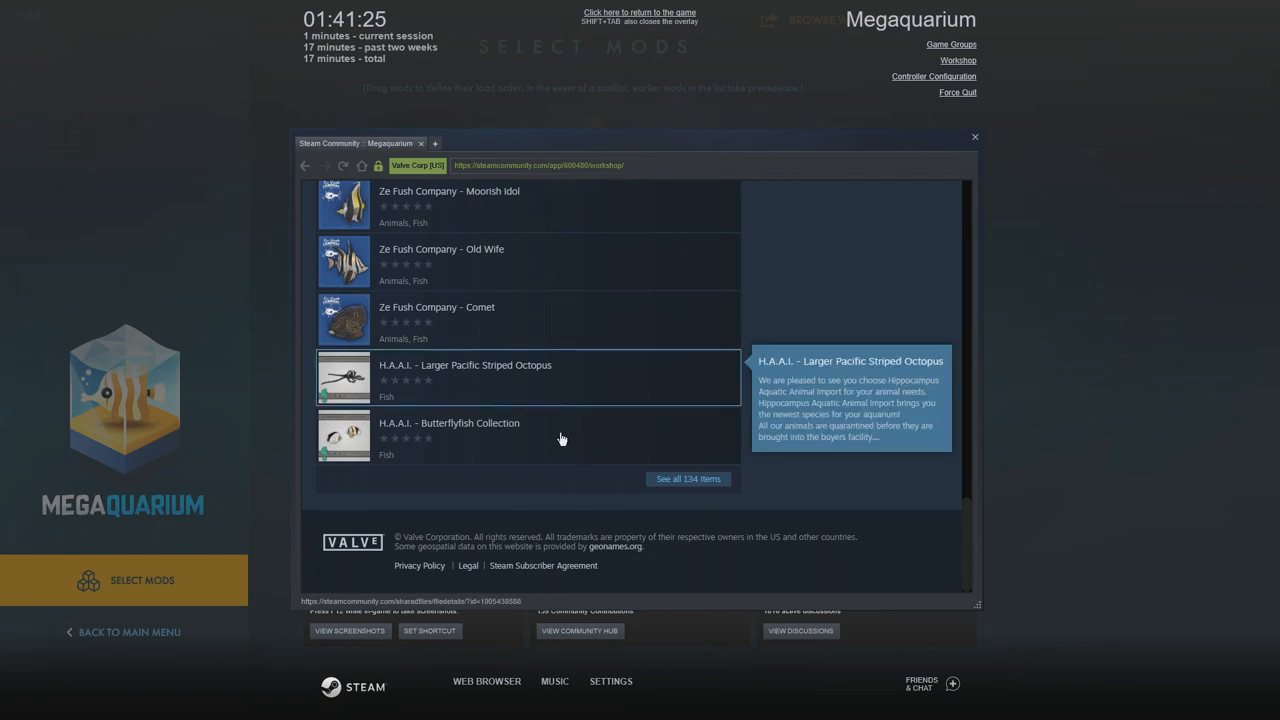
mouse_move(666, 482)
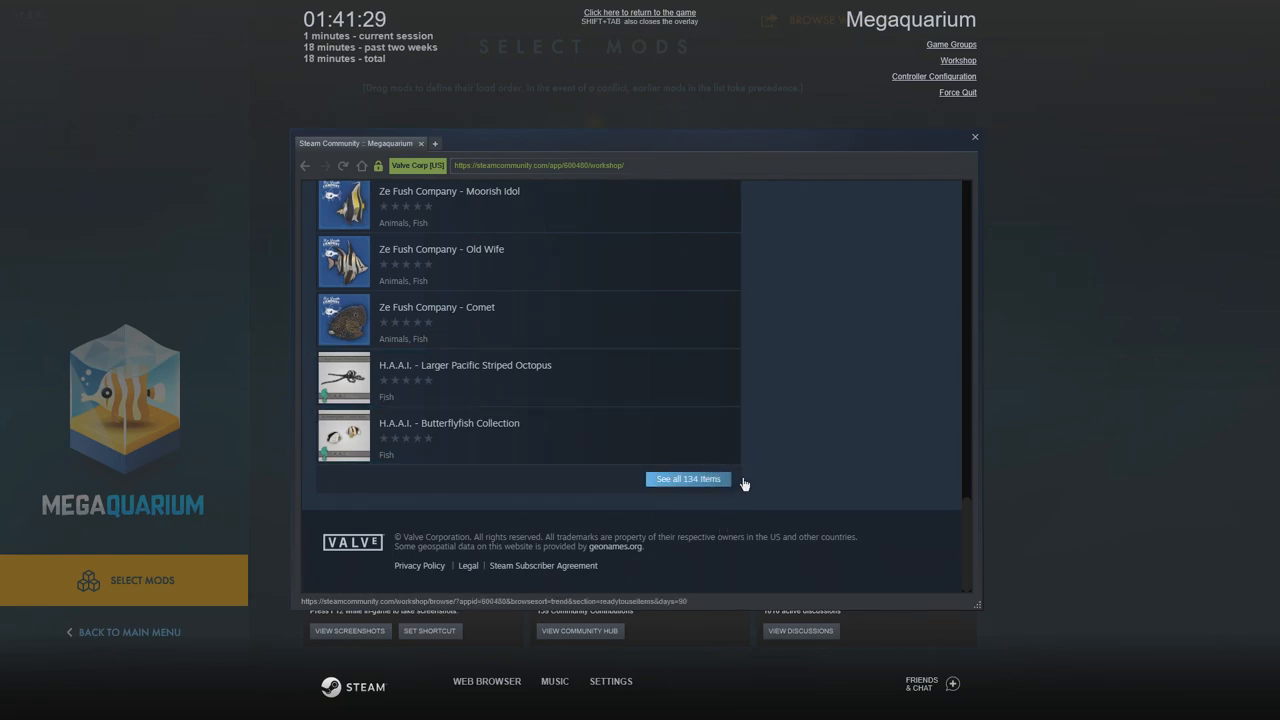
Show all 174 workshop items and browse the grid down to the last page.
click(688, 480)
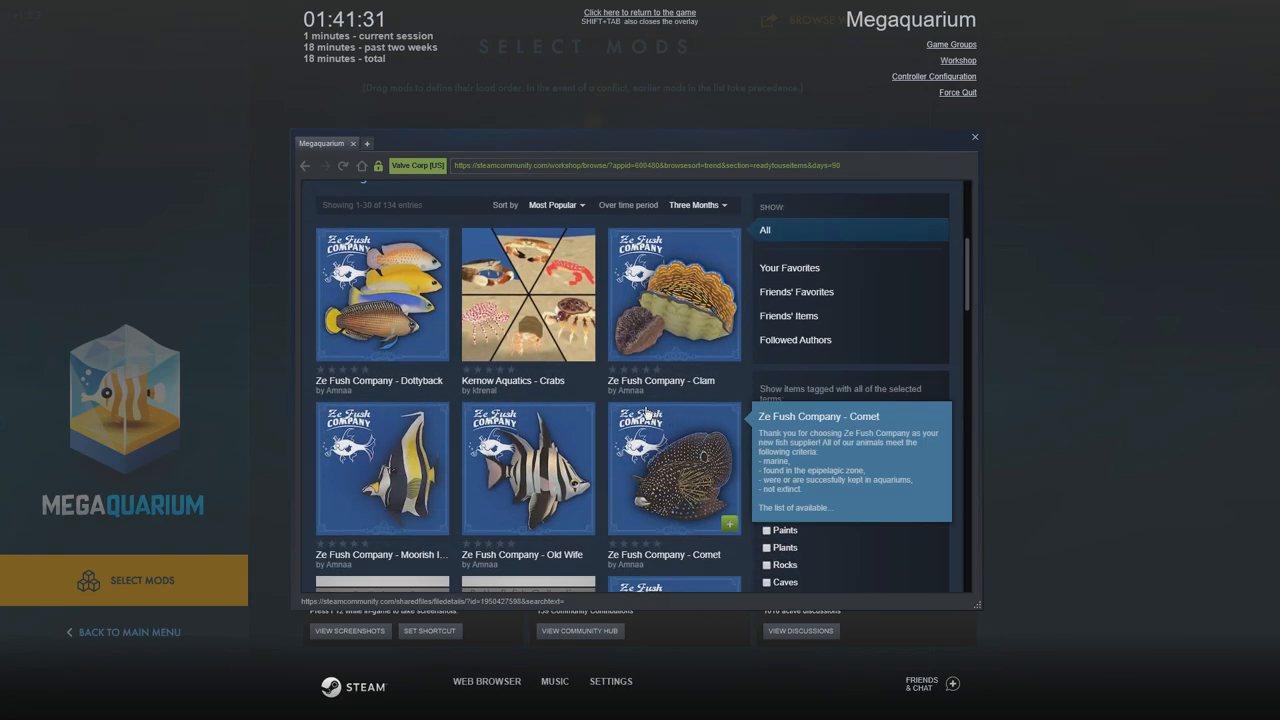
scroll(down, 3)
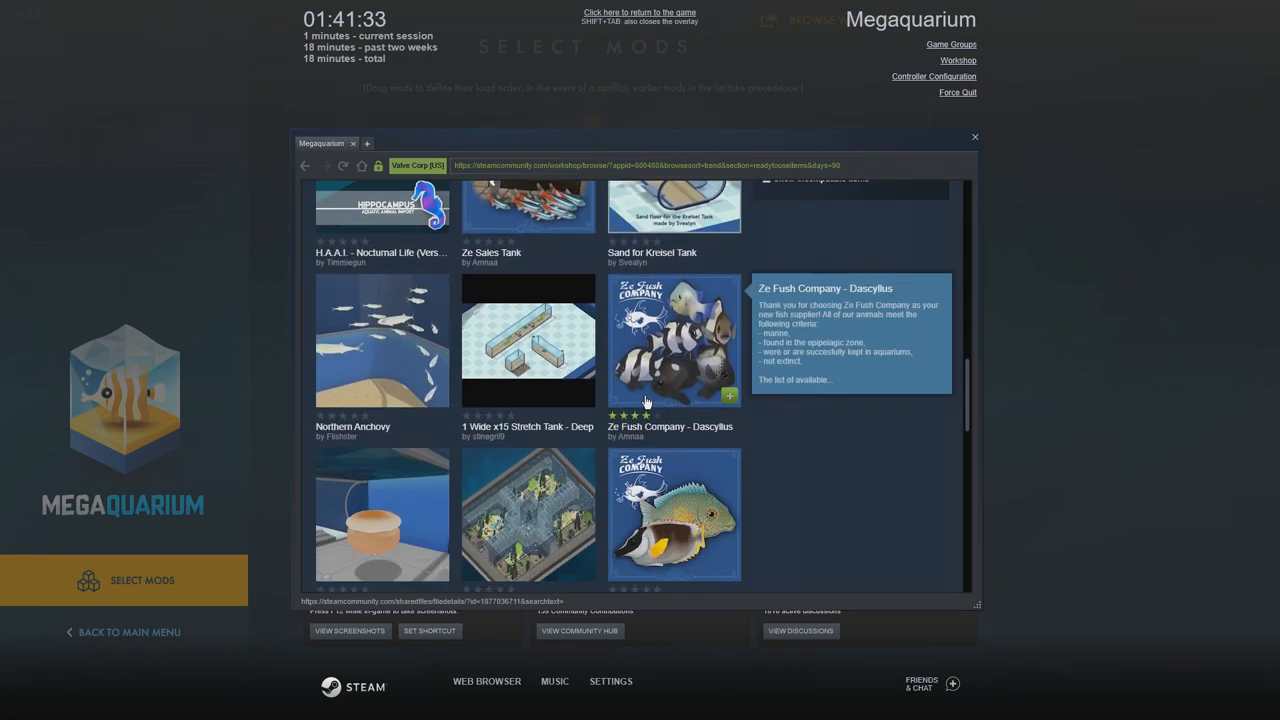
scroll(down, 3)
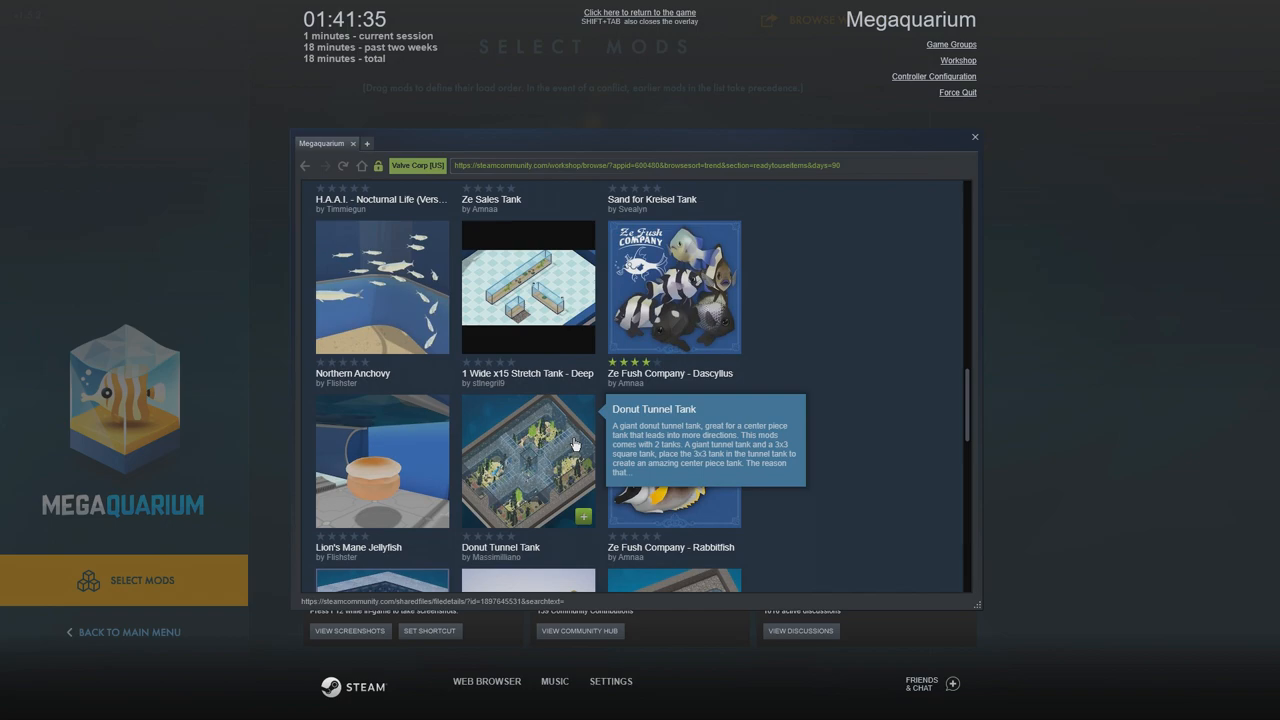
scroll(down, 3)
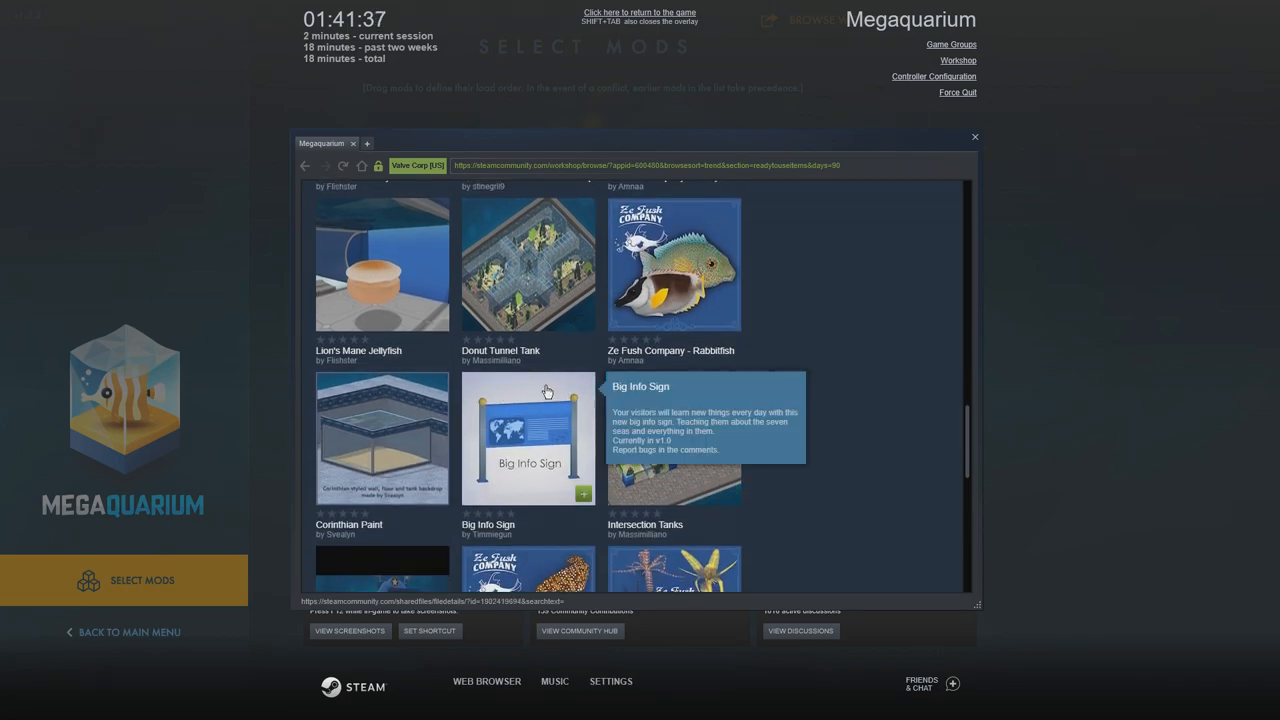
scroll(down, 3)
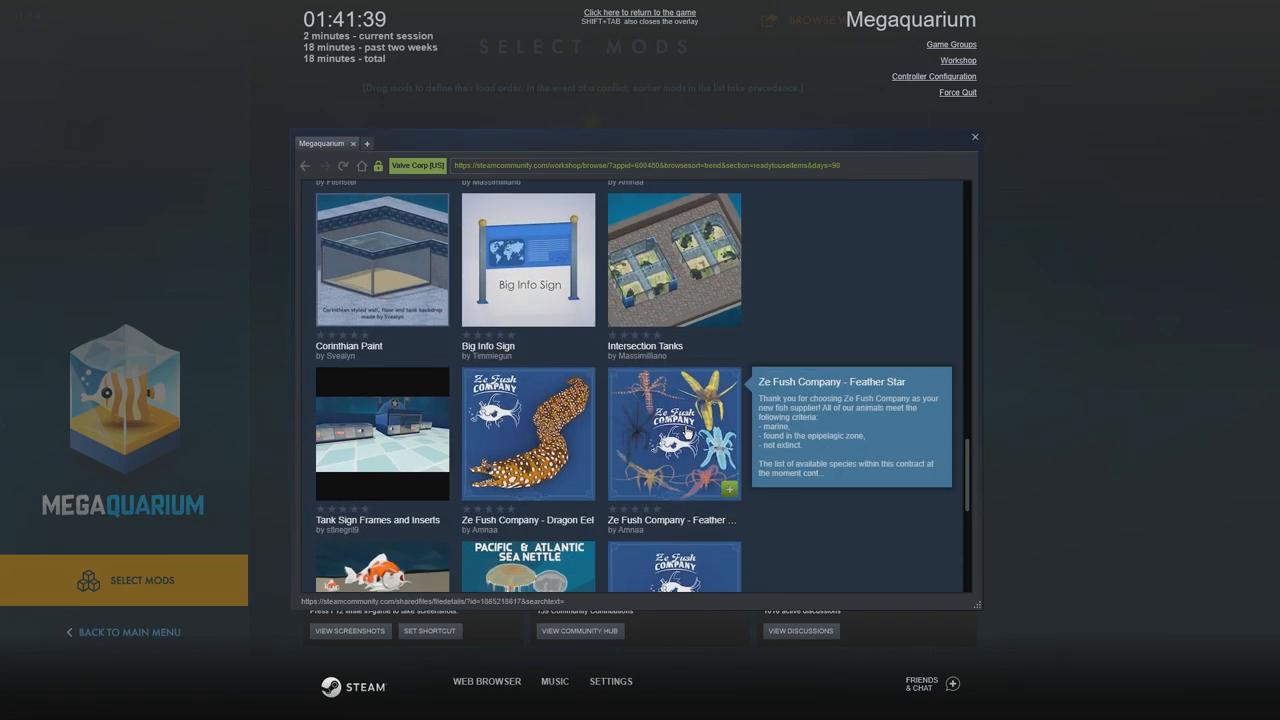
scroll(down, 3)
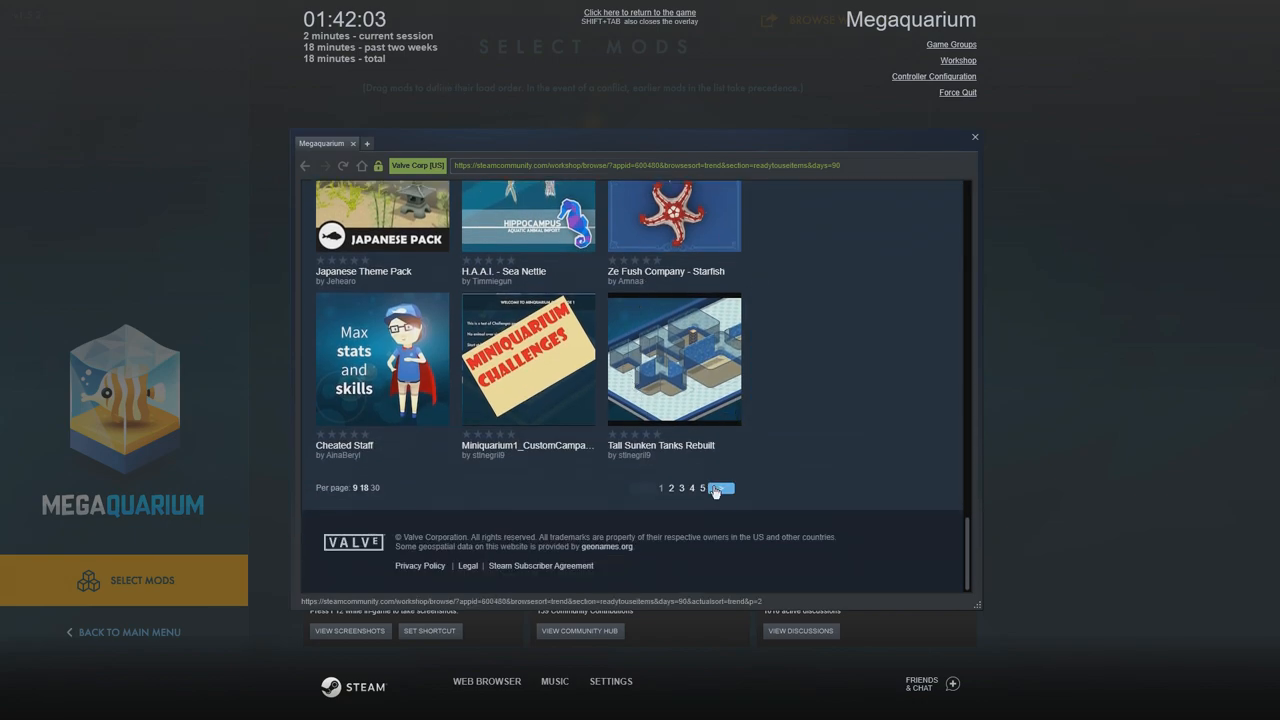
Browse down the Most Popular grid past the H.A.A.I. creature mods, reading descriptions.
click(718, 488)
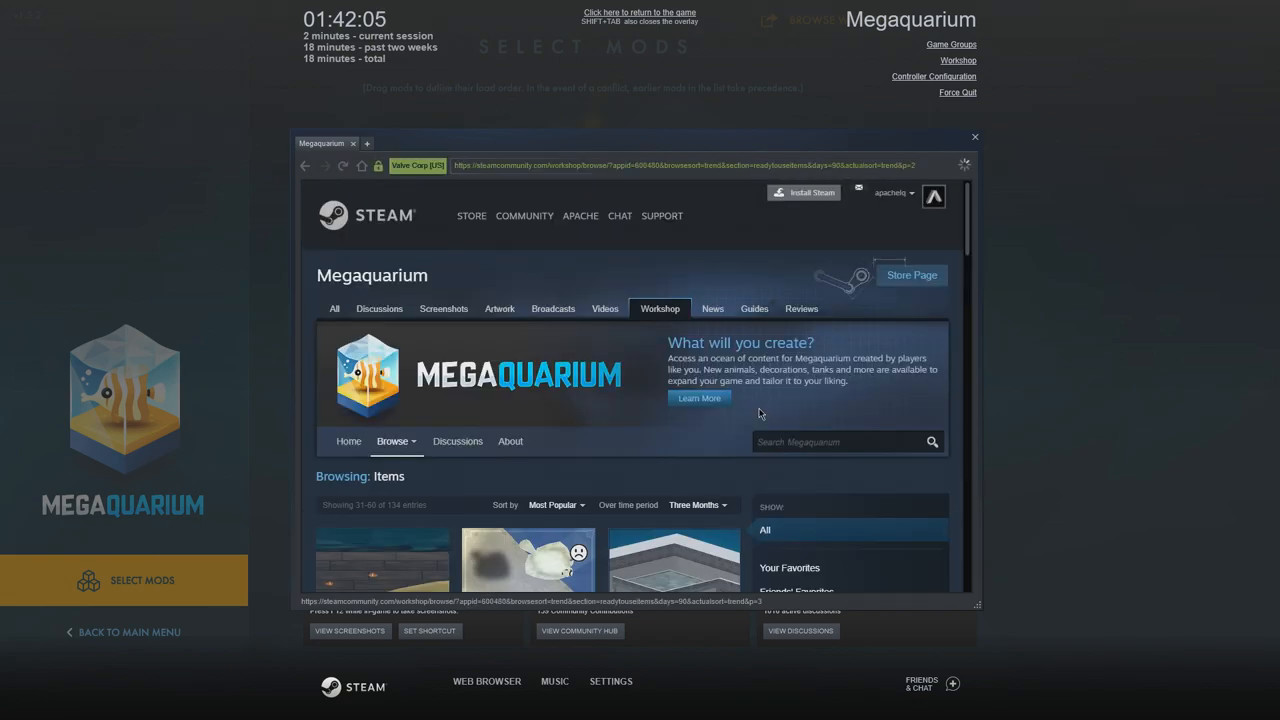
scroll(down, 3)
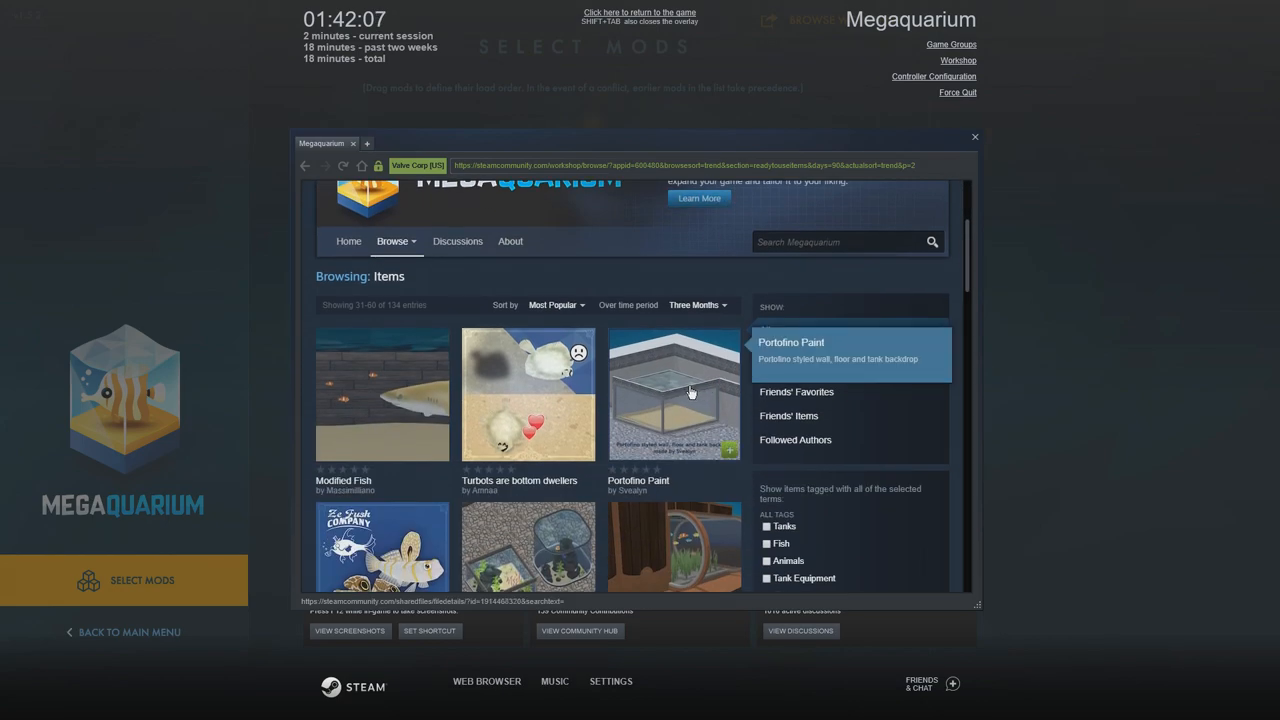
mouse_move(684, 392)
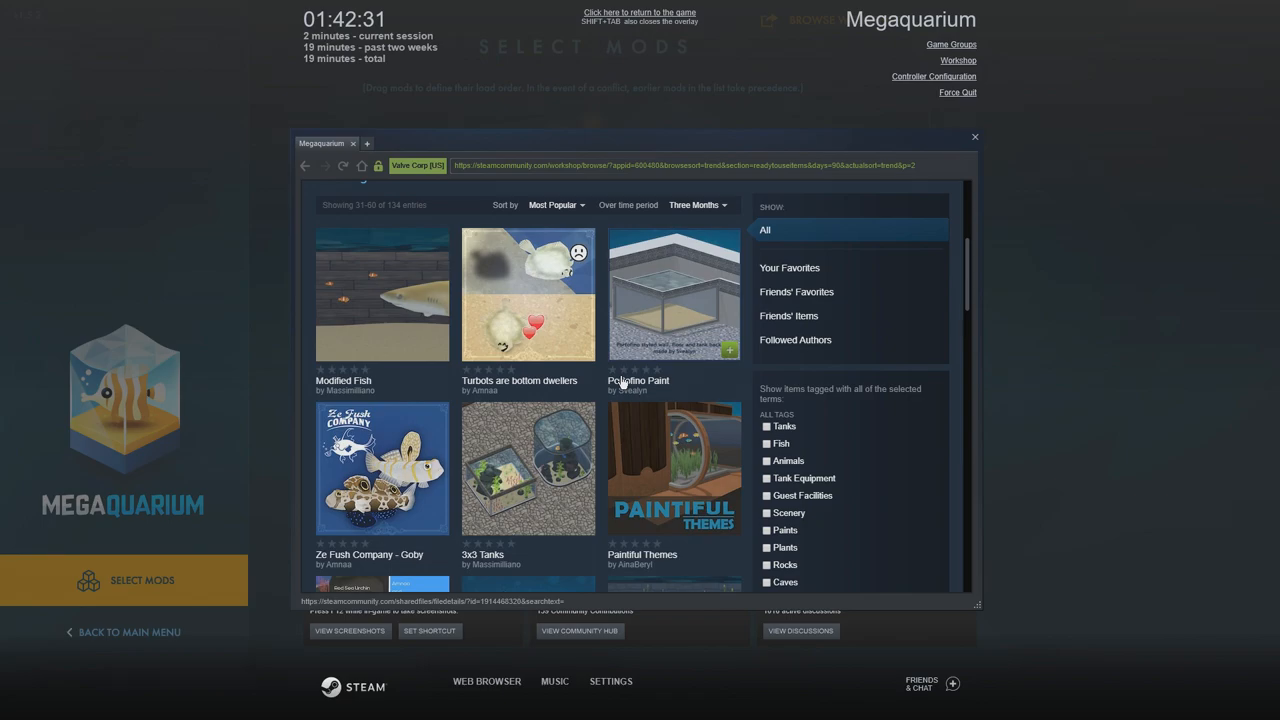
scroll(down, 3)
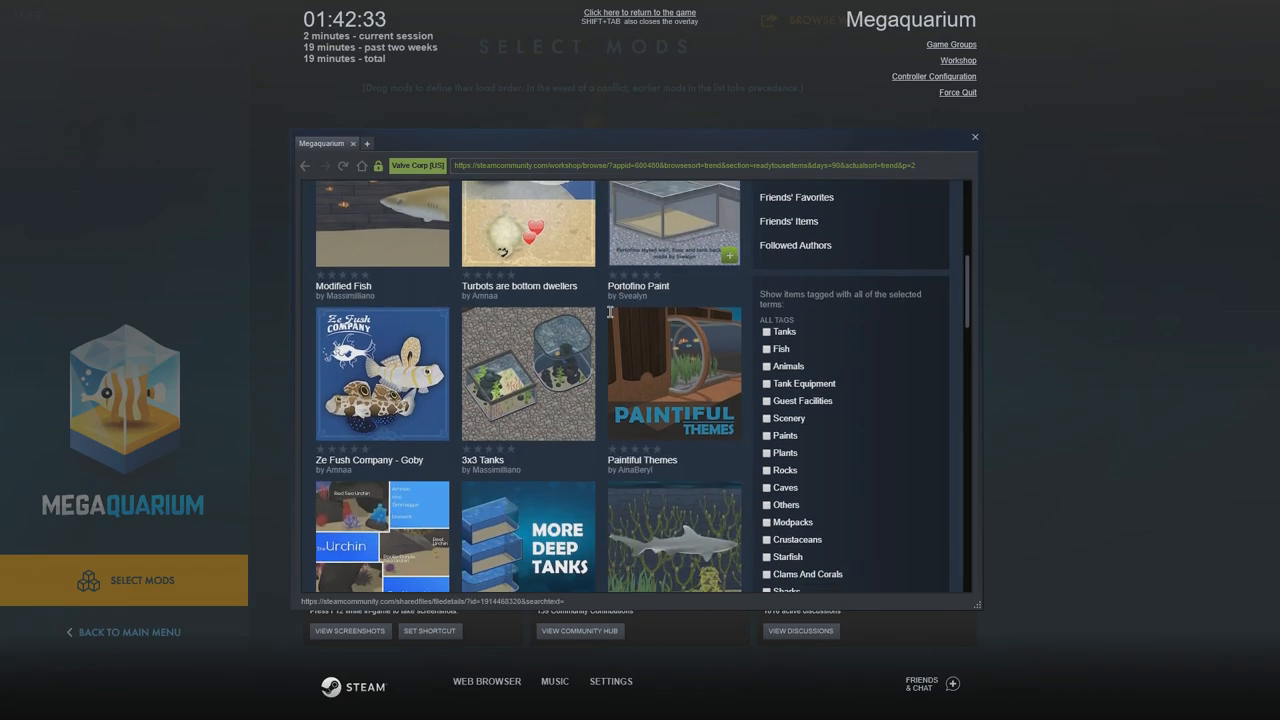
scroll(down, 3)
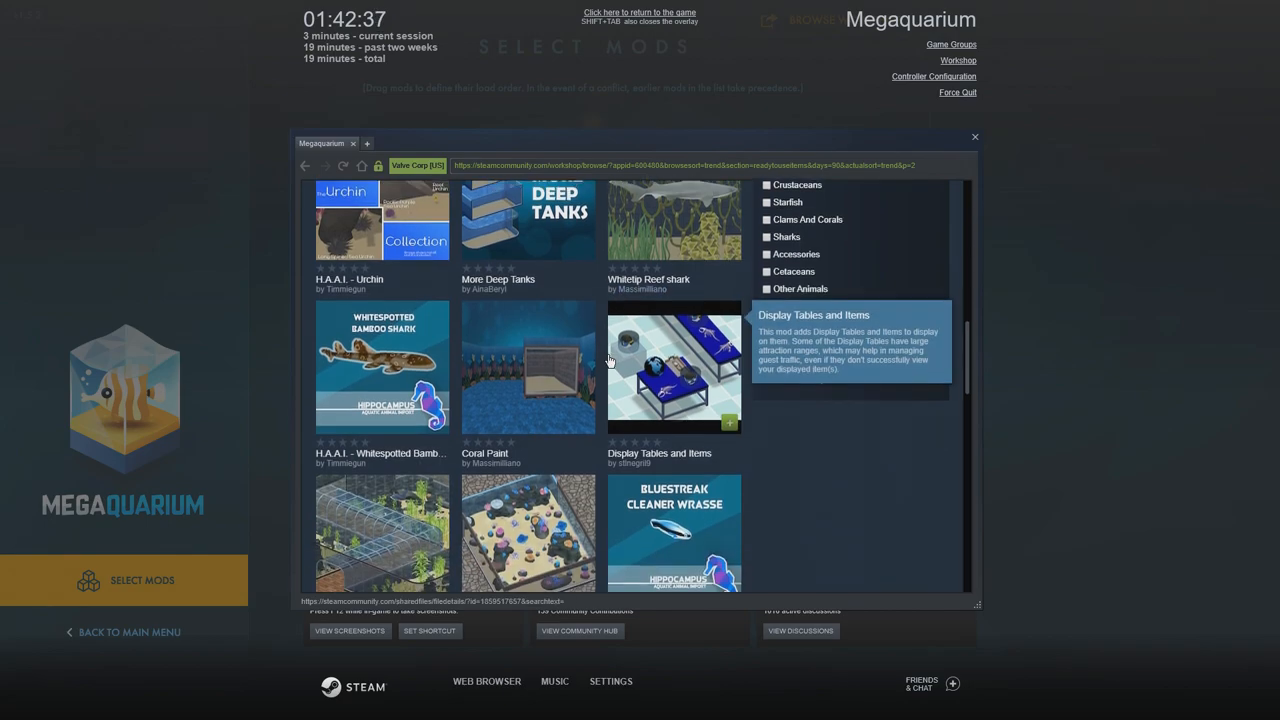
Continue down the most popular mods to the Black Diamond Stingray.
scroll(down, 3)
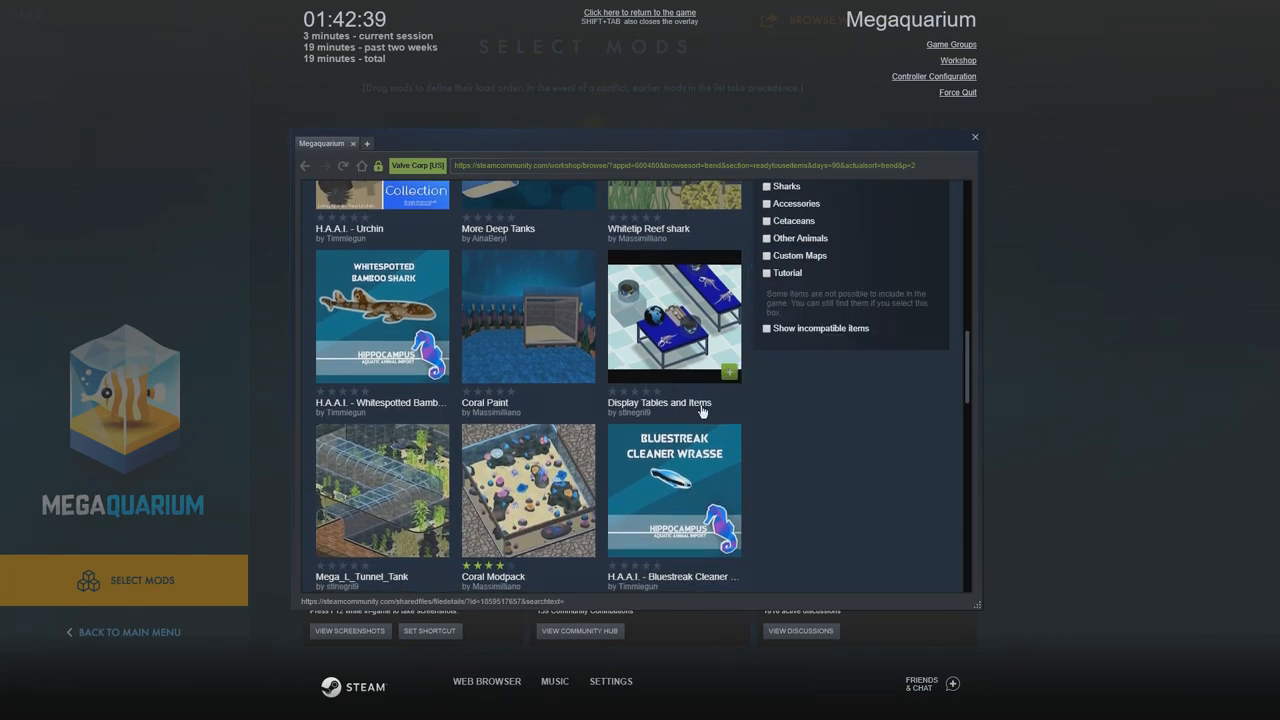
scroll(down, 3)
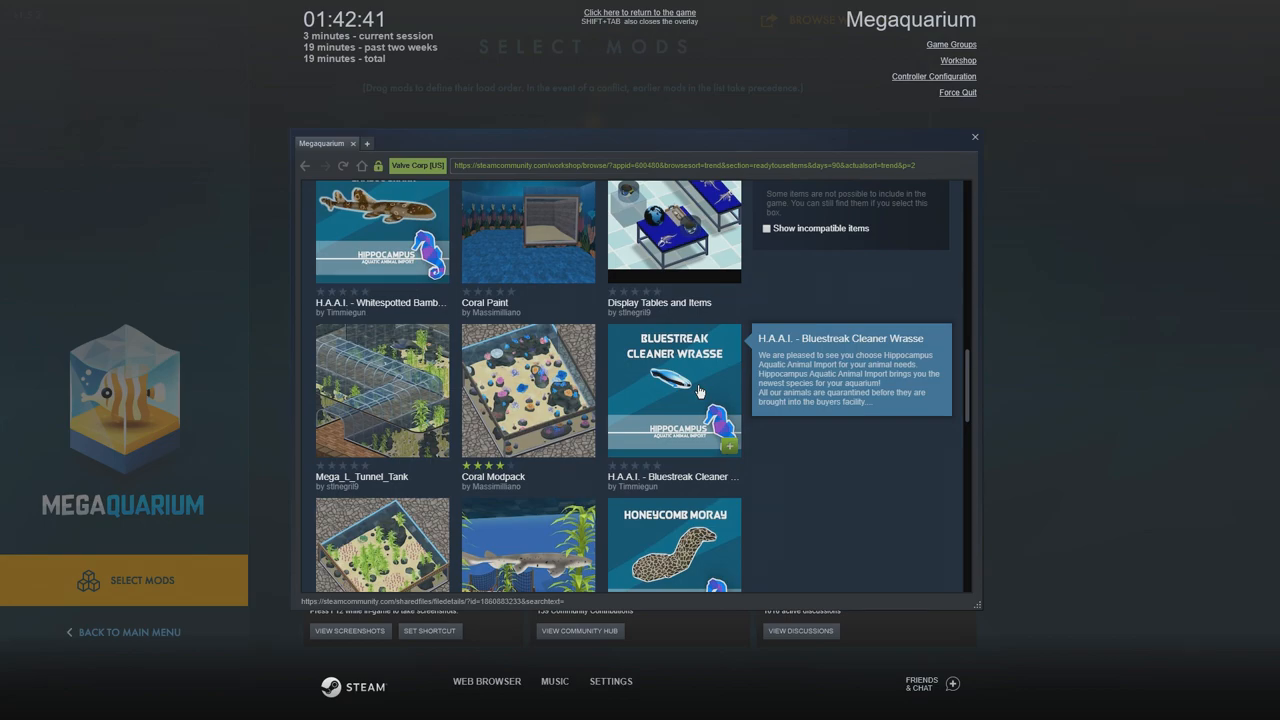
scroll(down, 3)
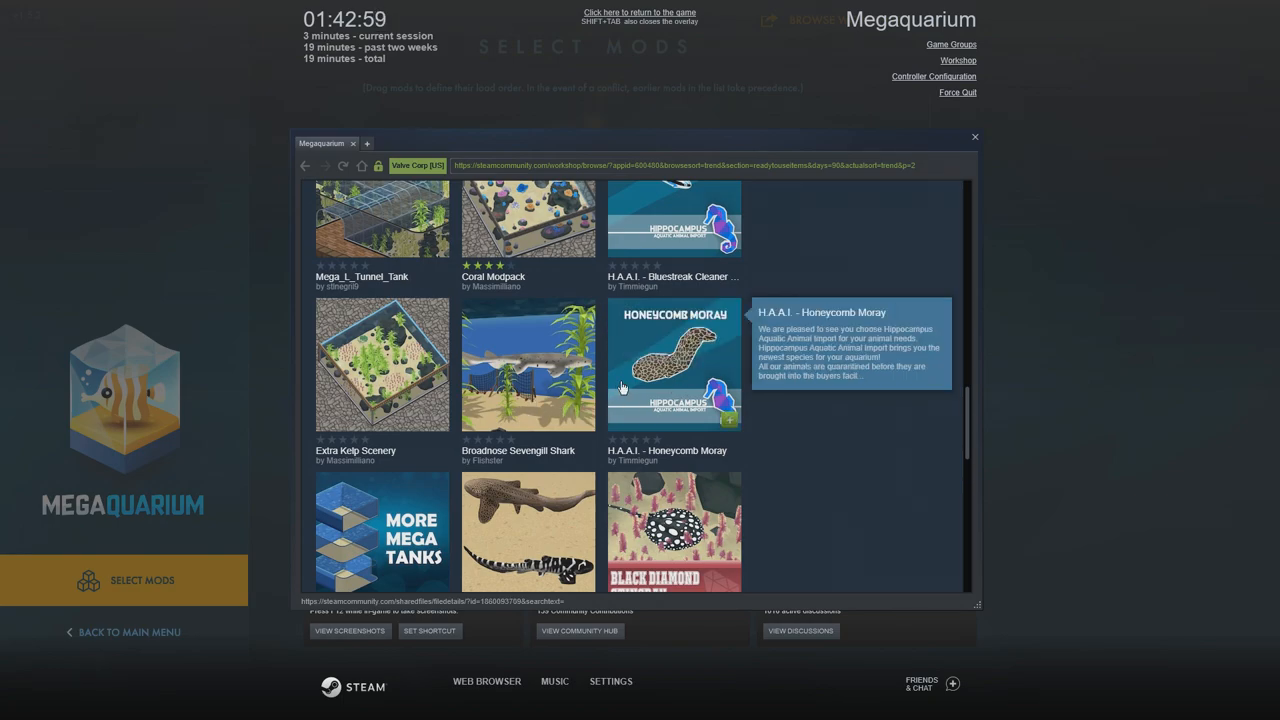
scroll(down, 3)
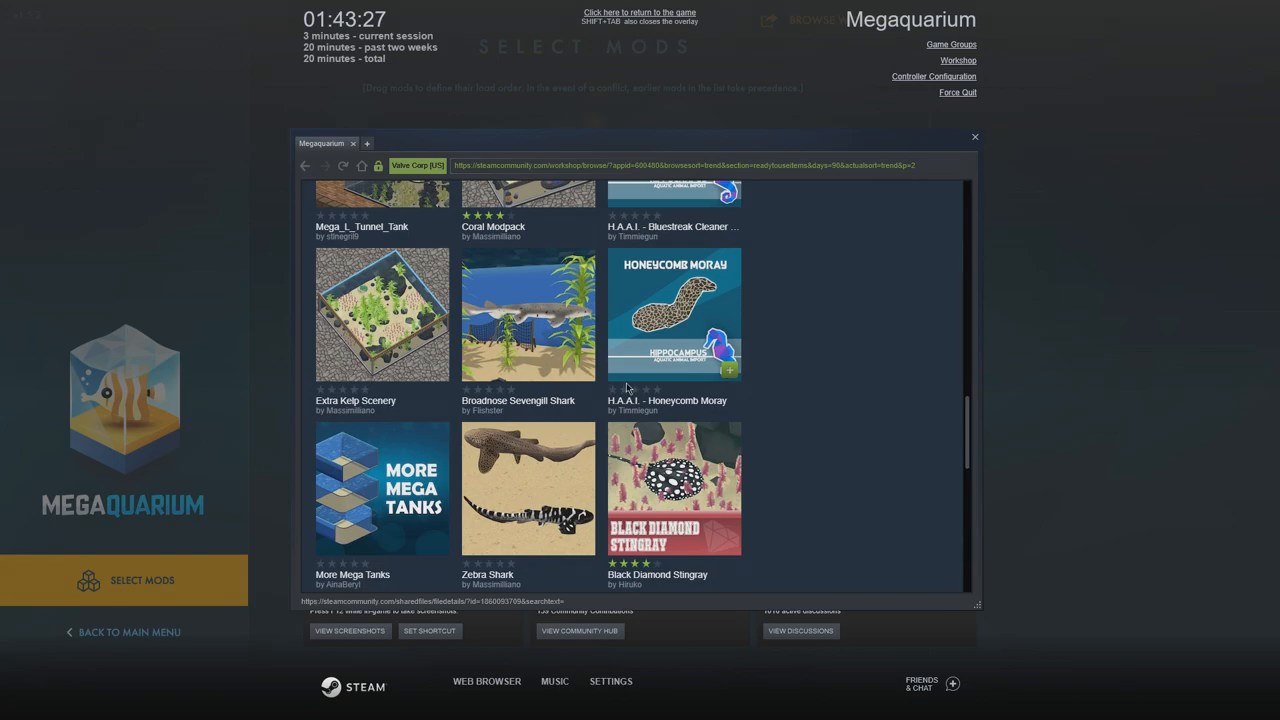
mouse_move(976, 140)
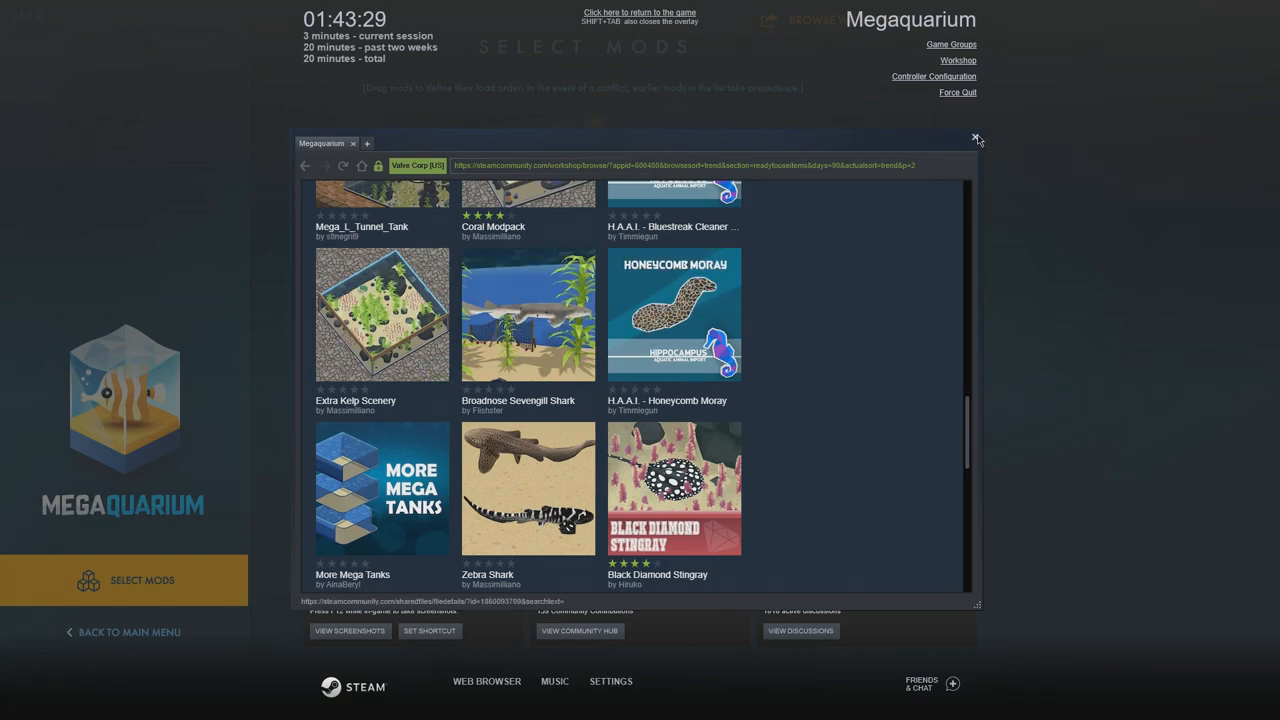
Close the Workshop browser and the Steam overlay, returning to the empty aquarium map.
click(976, 136)
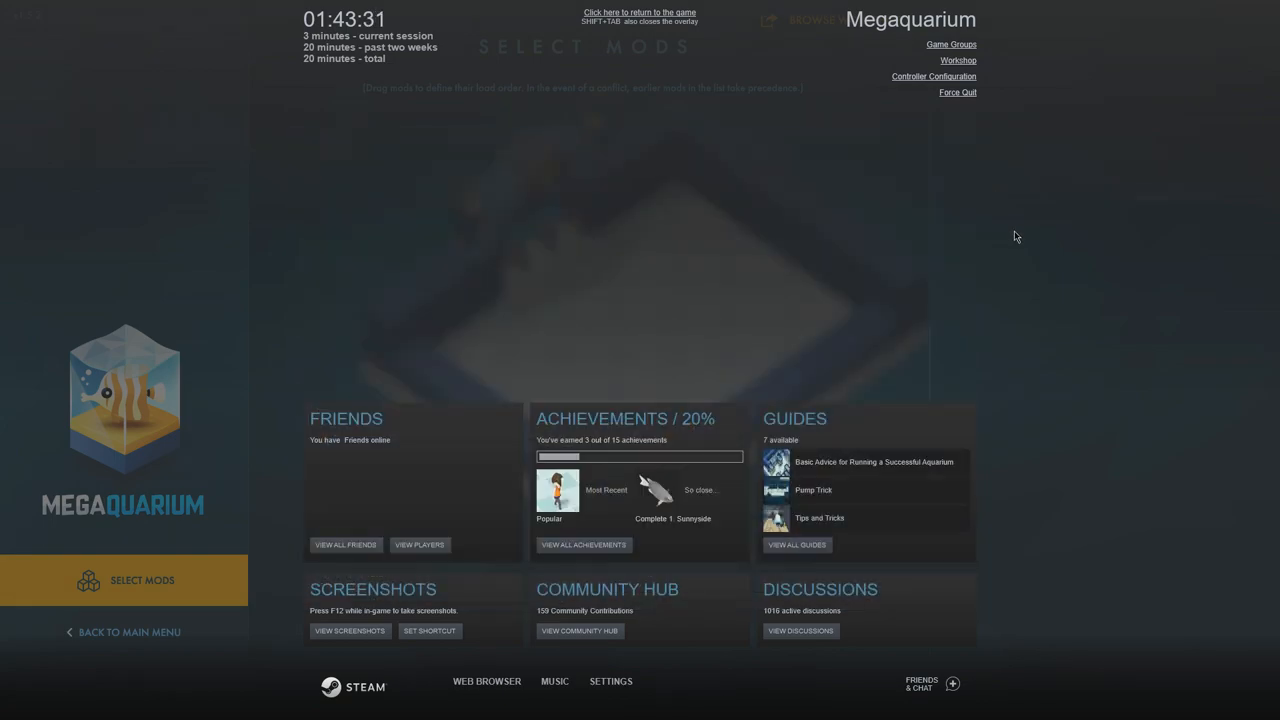
mouse_move(988, 216)
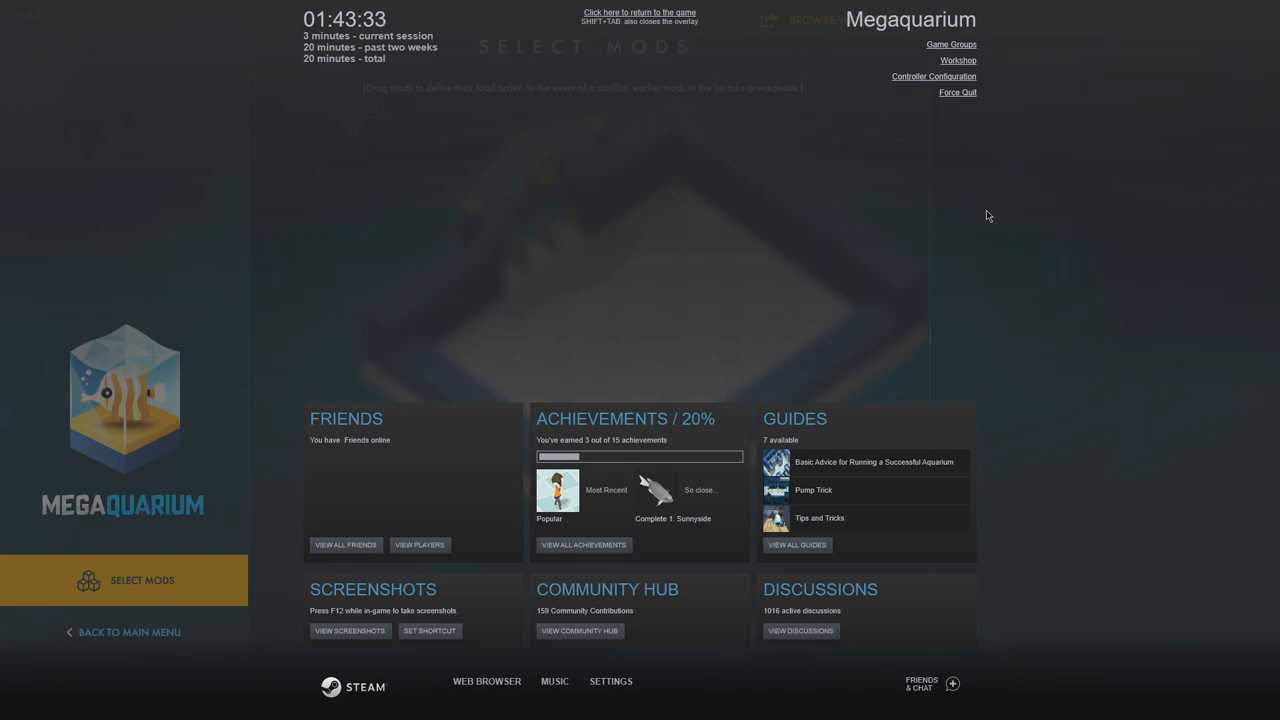
mouse_move(730, 172)
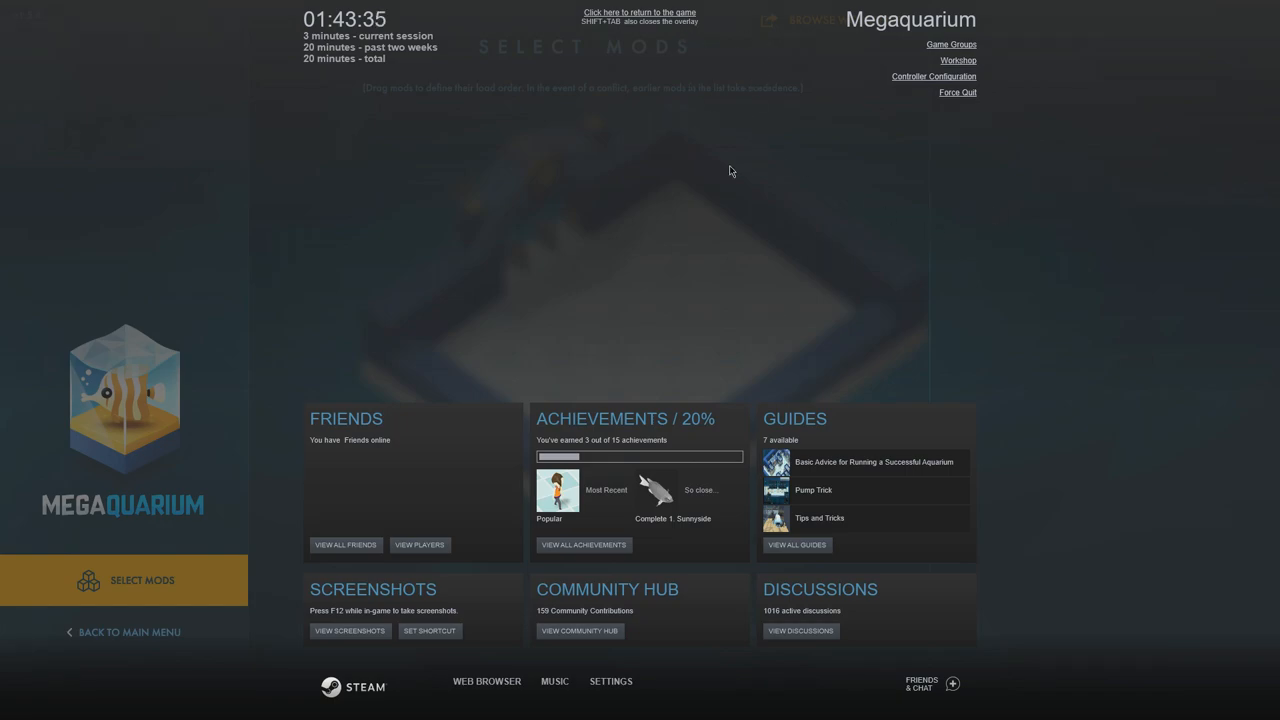
click(640, 12)
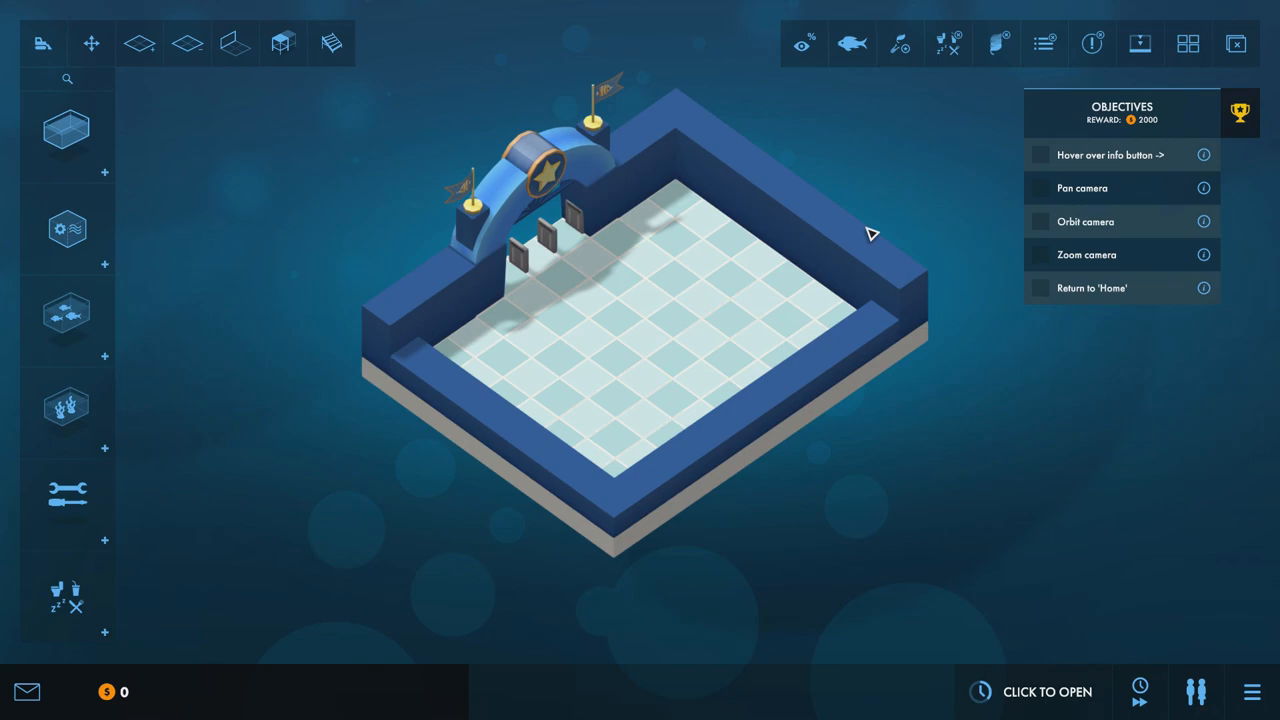
mouse_move(1004, 380)
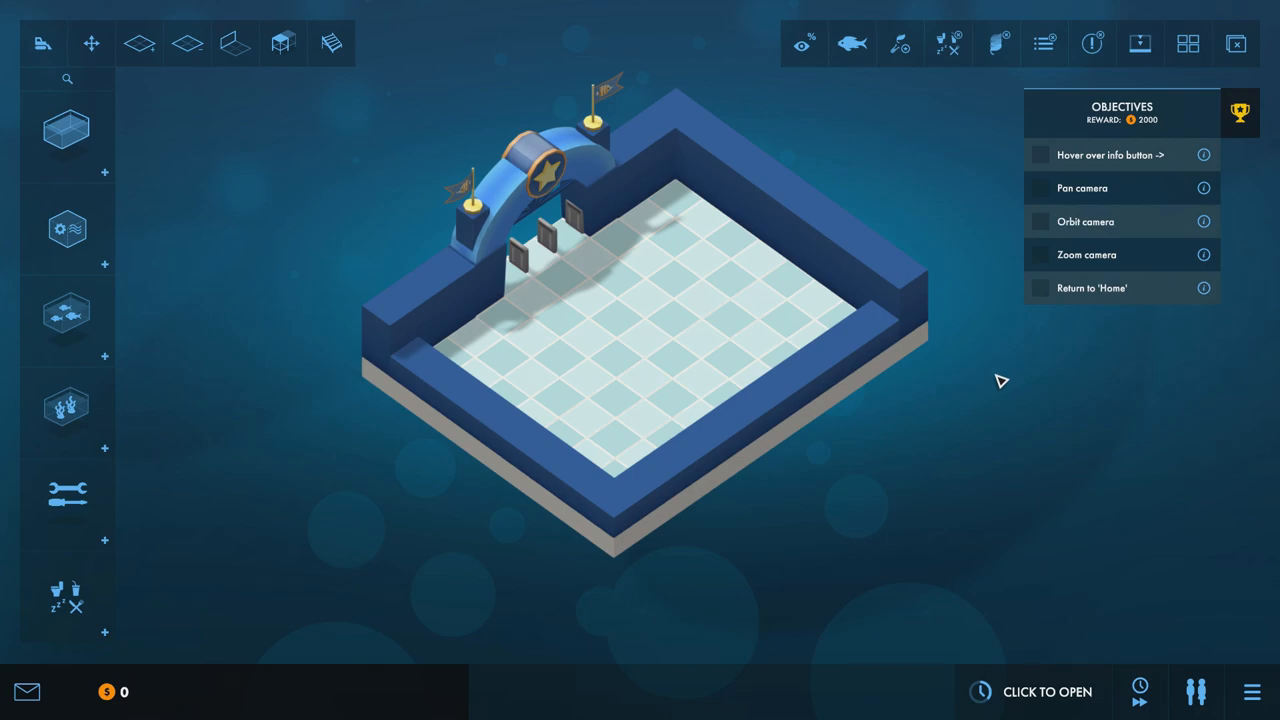
mouse_move(1116, 534)
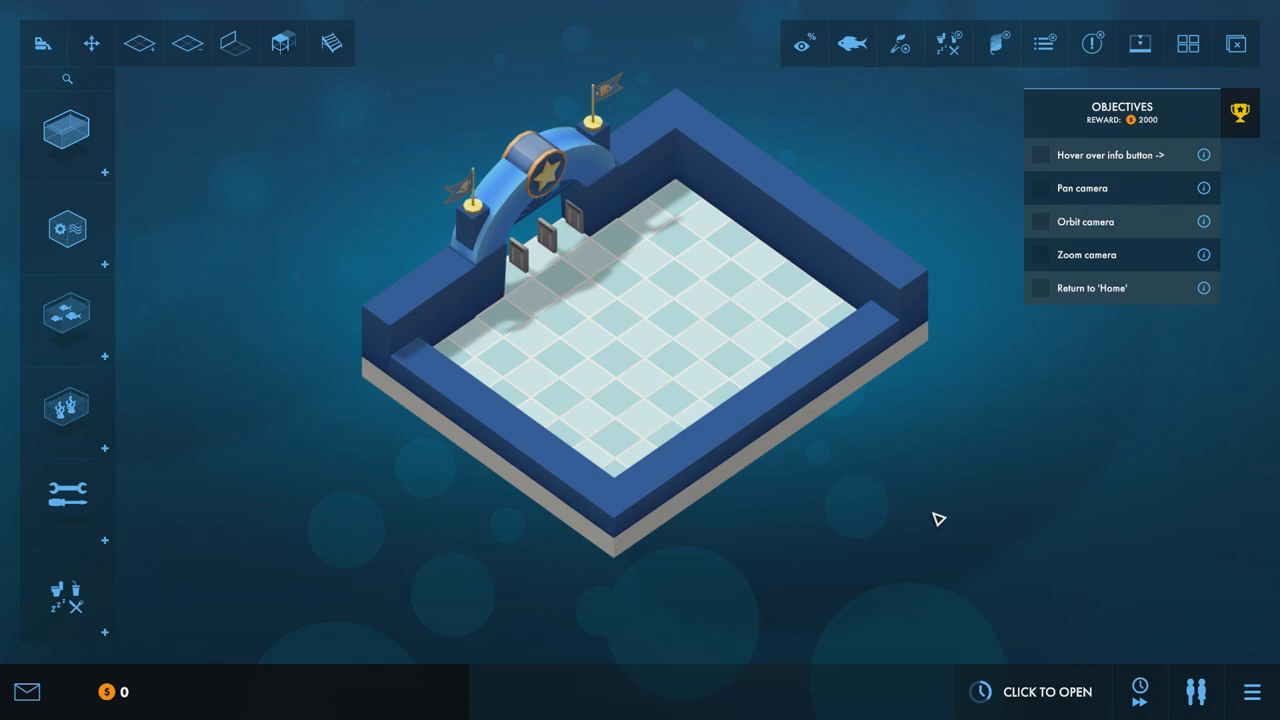
mouse_move(986, 568)
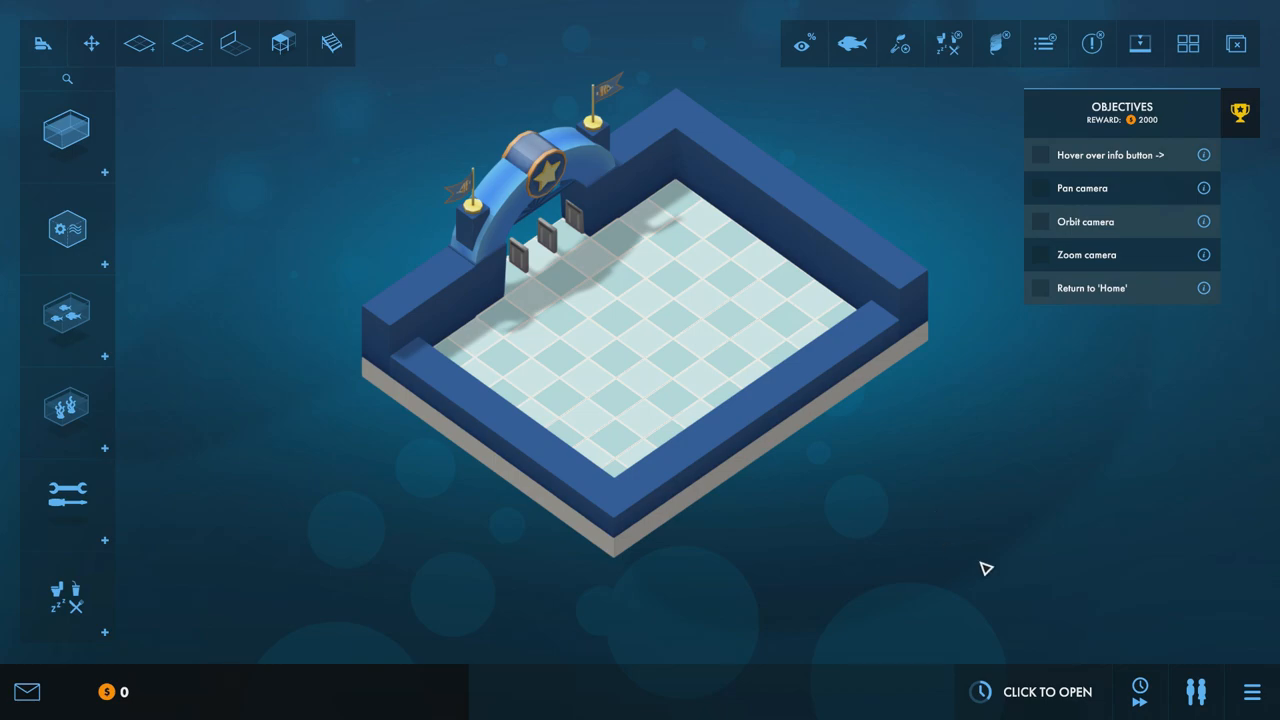
mouse_move(960, 536)
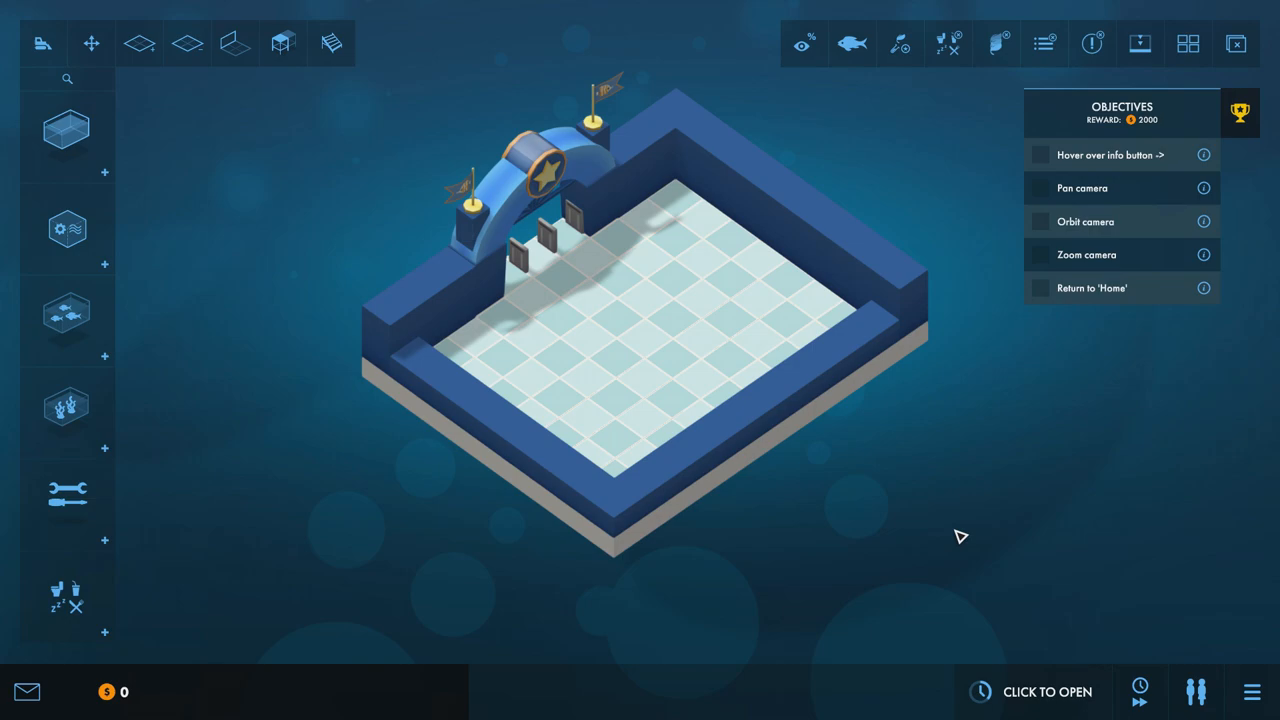
mouse_move(994, 400)
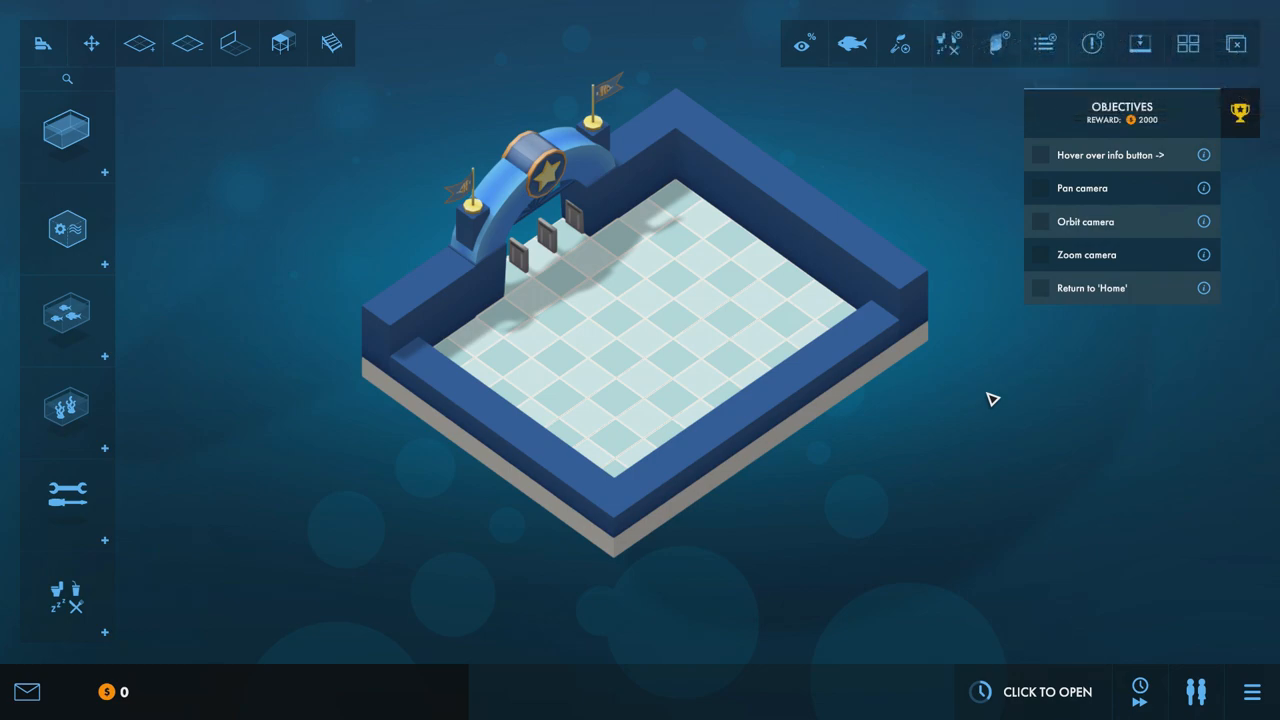
mouse_move(984, 398)
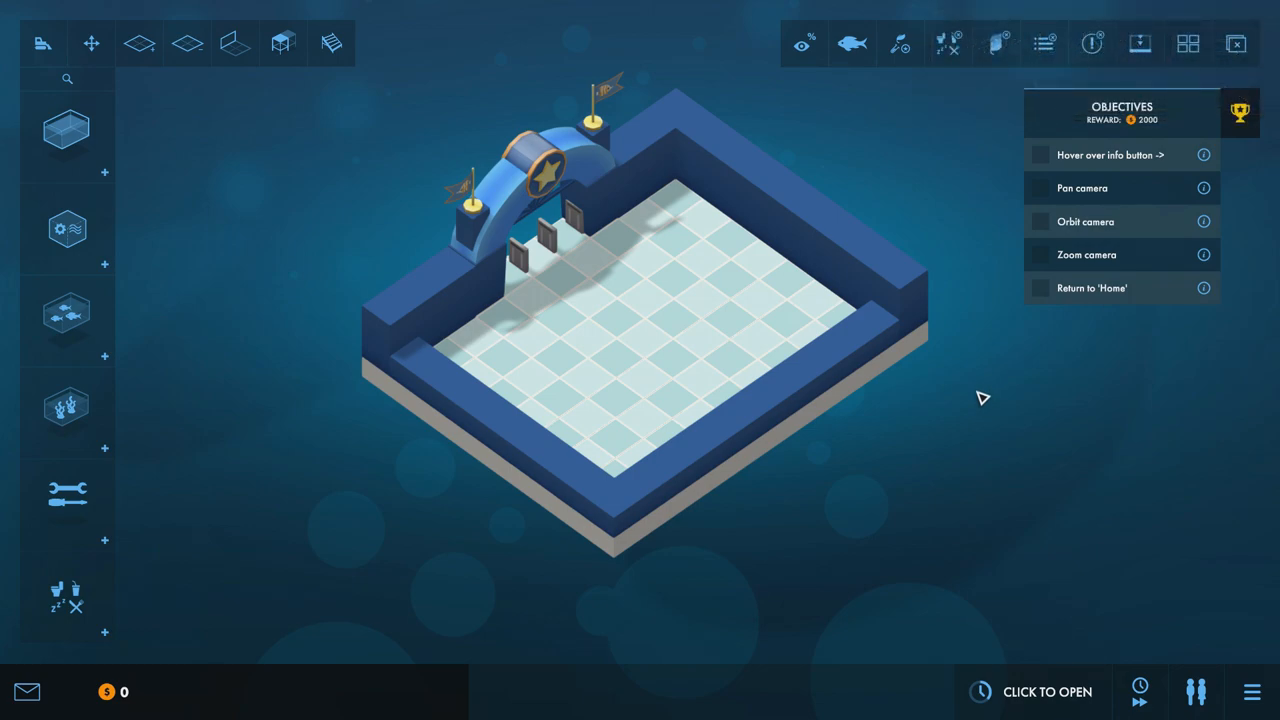